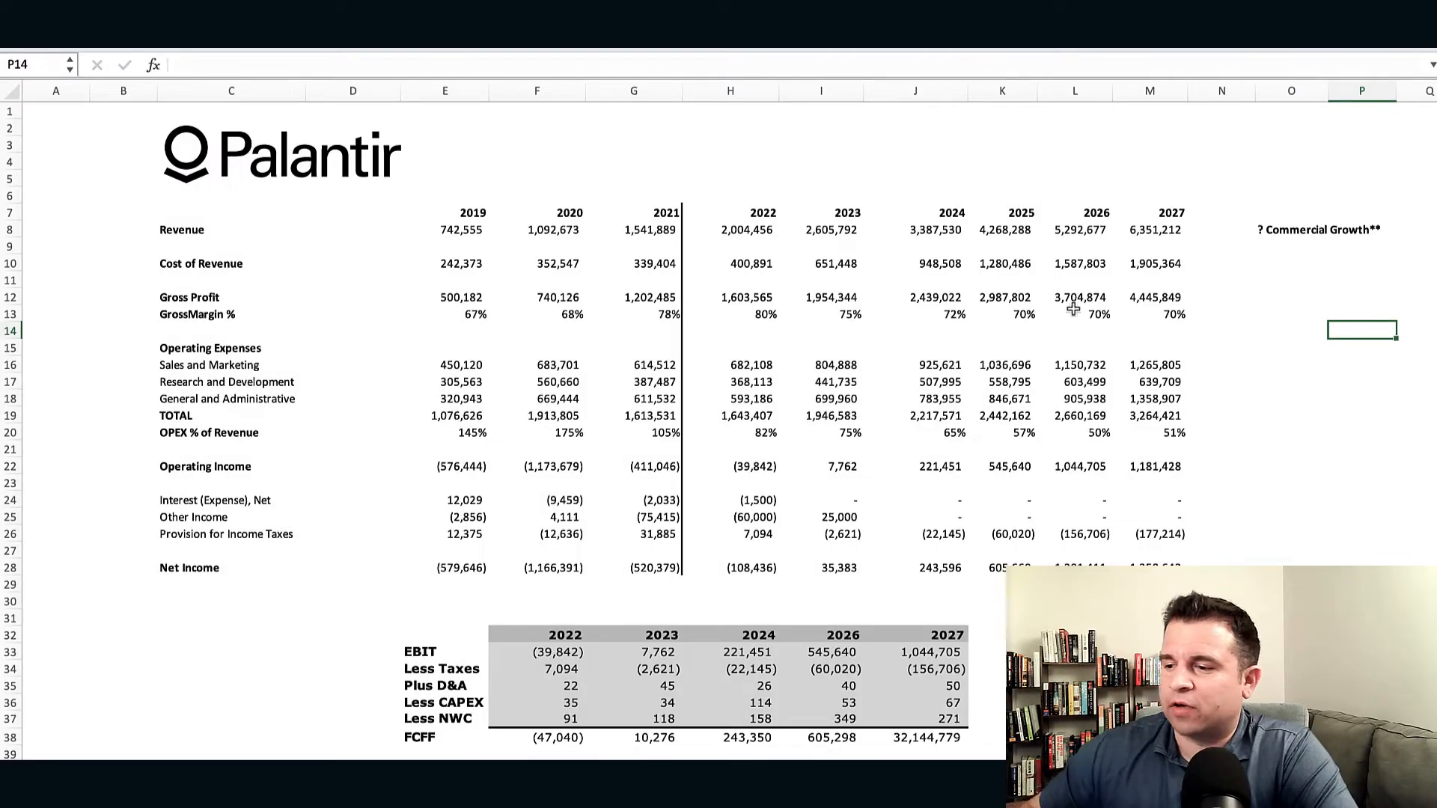
mouse_move(604, 236)
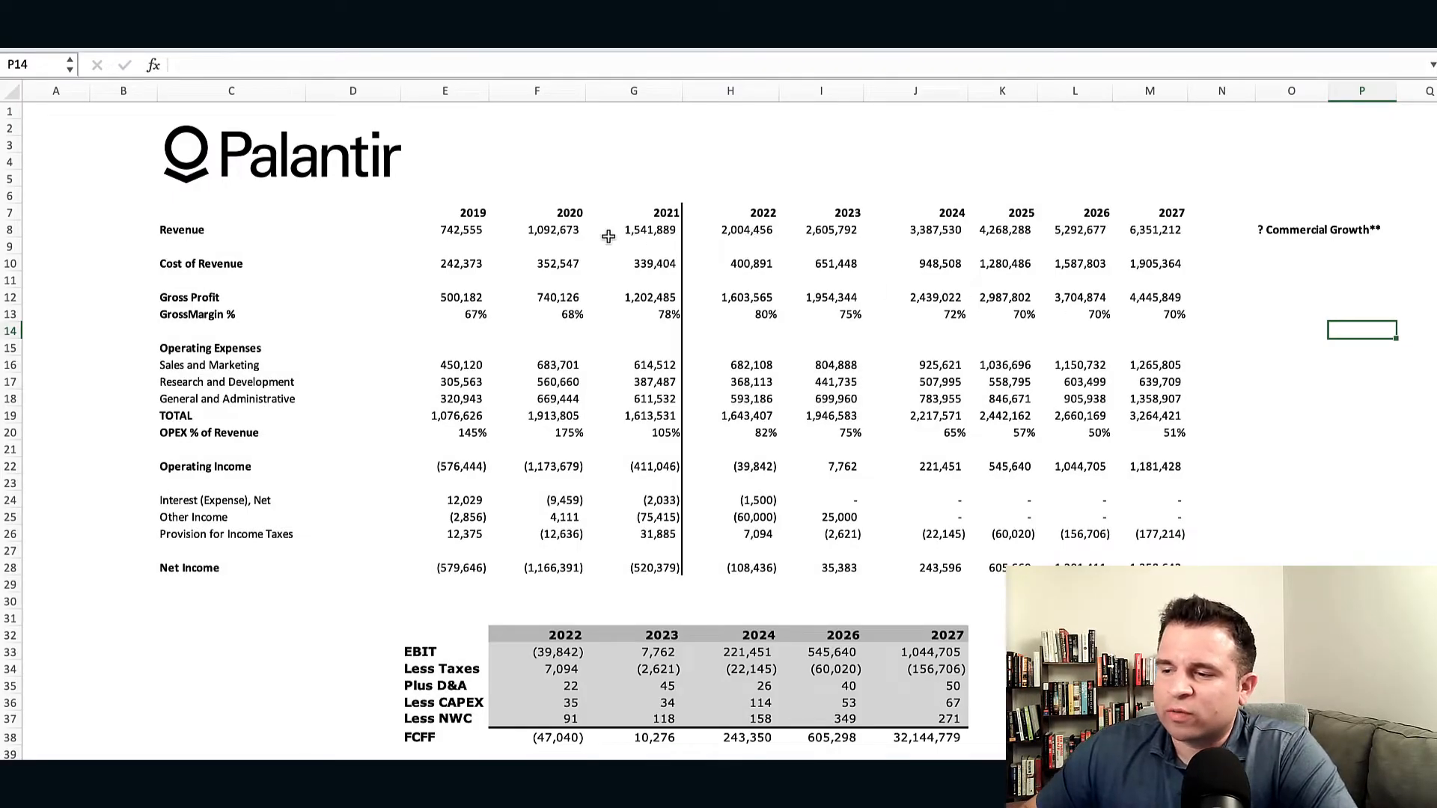
mouse_move(653, 242)
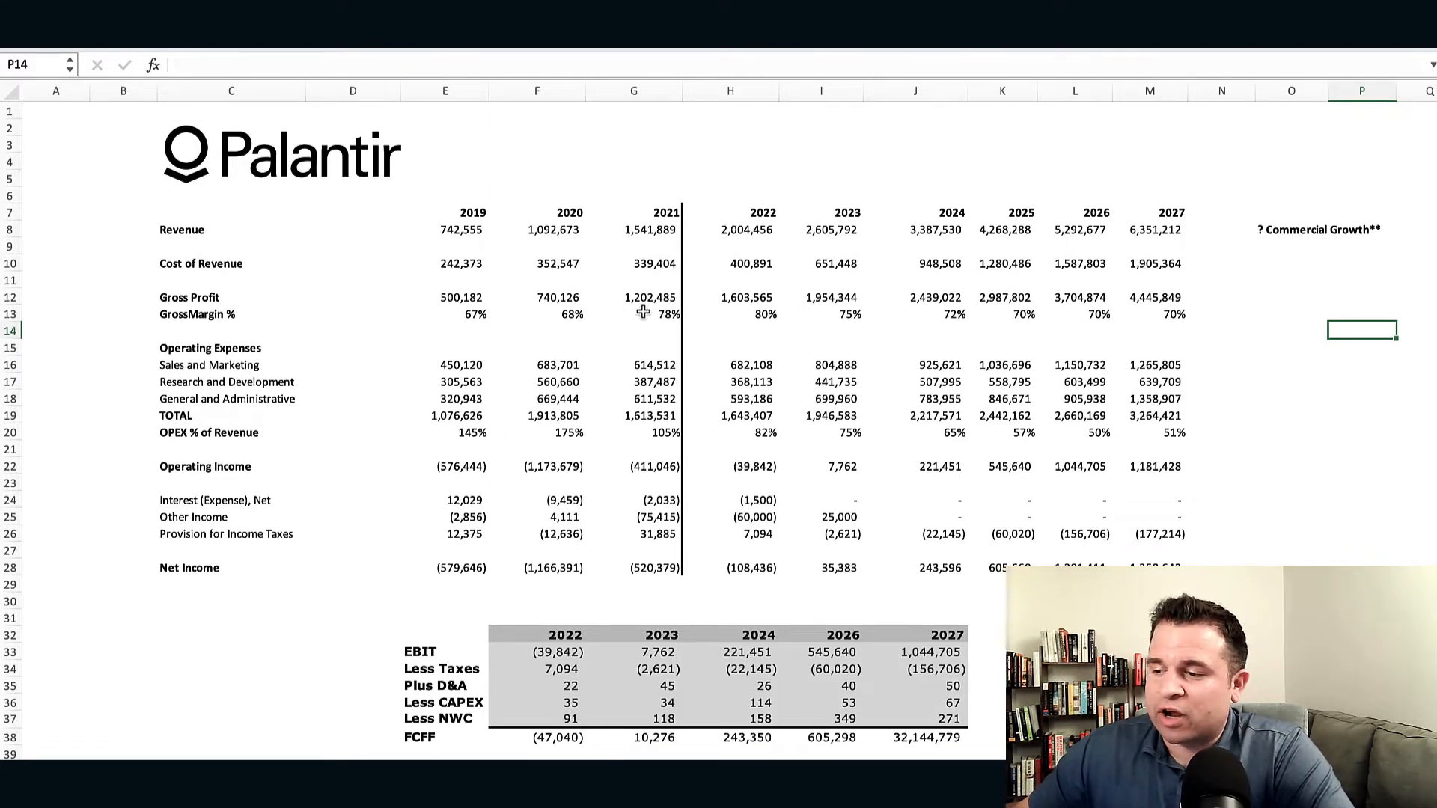
mouse_move(688, 315)
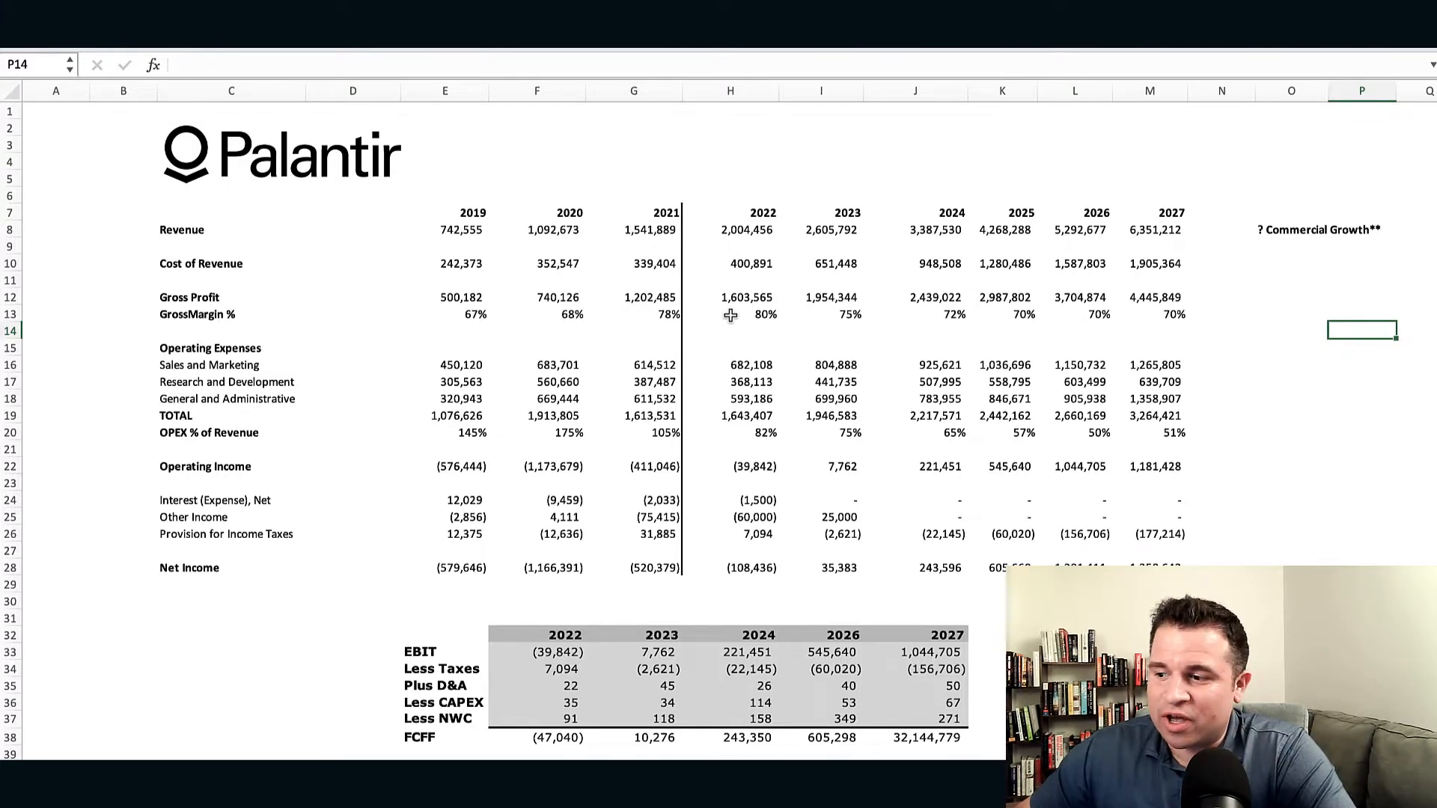
mouse_move(817, 314)
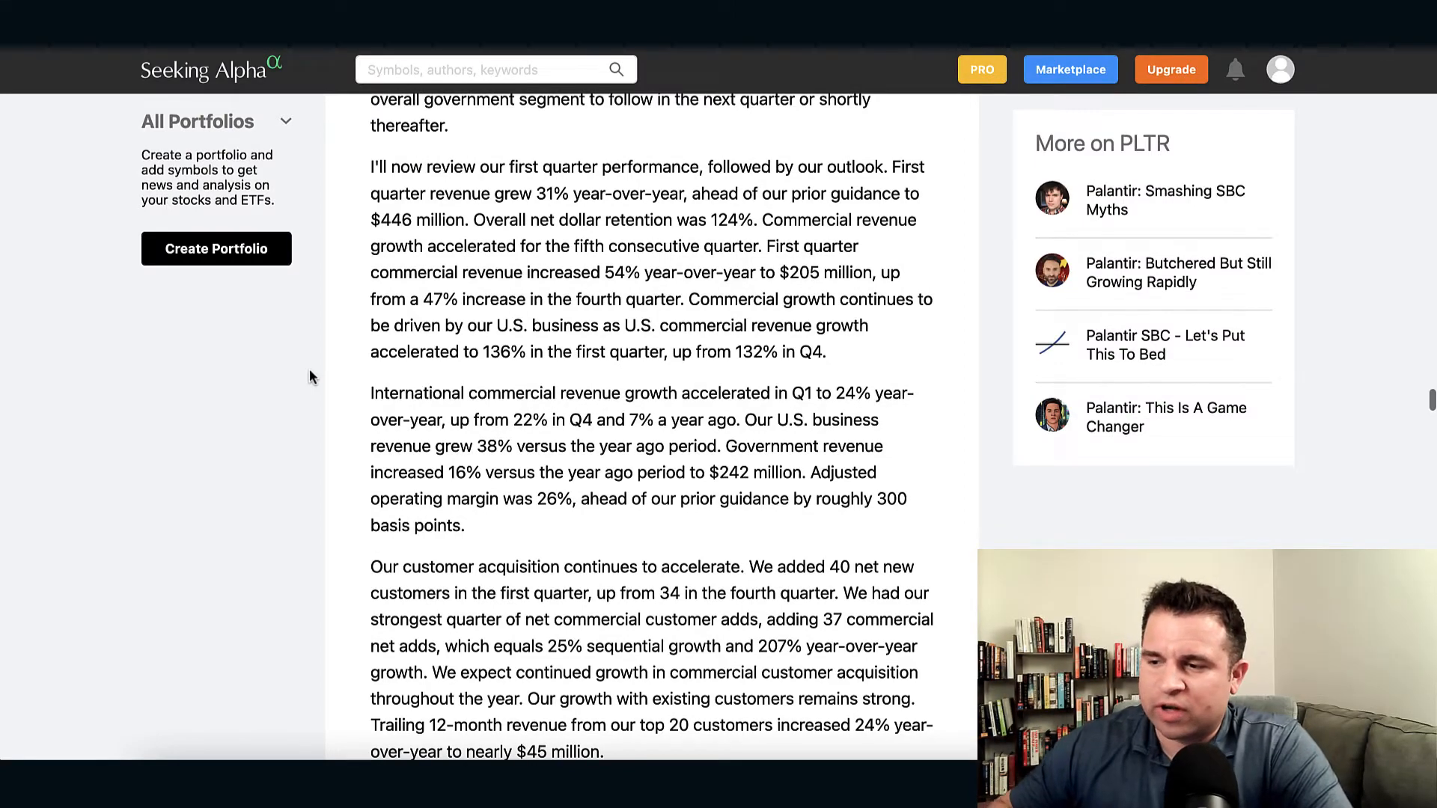
mouse_move(539, 442)
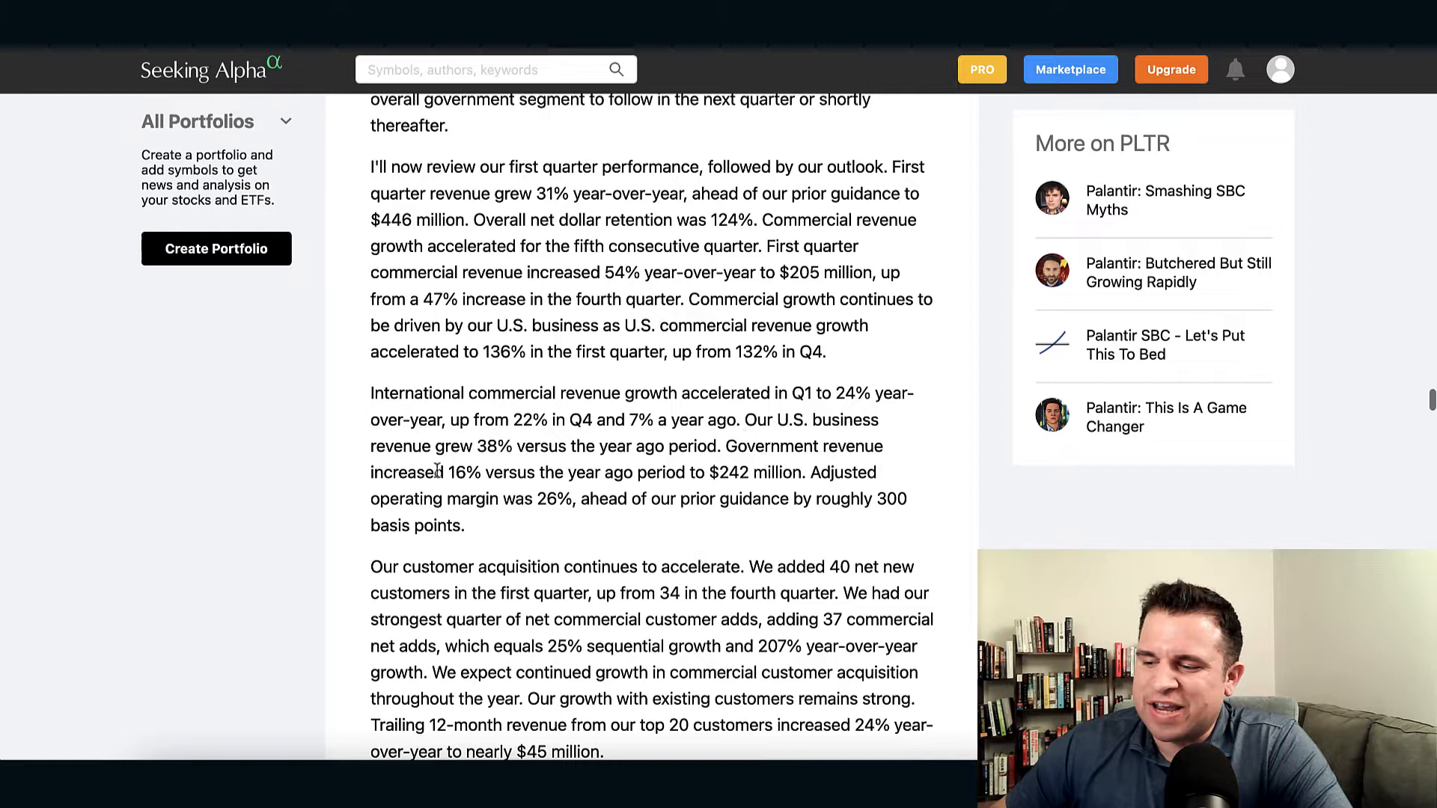
mouse_move(467, 473)
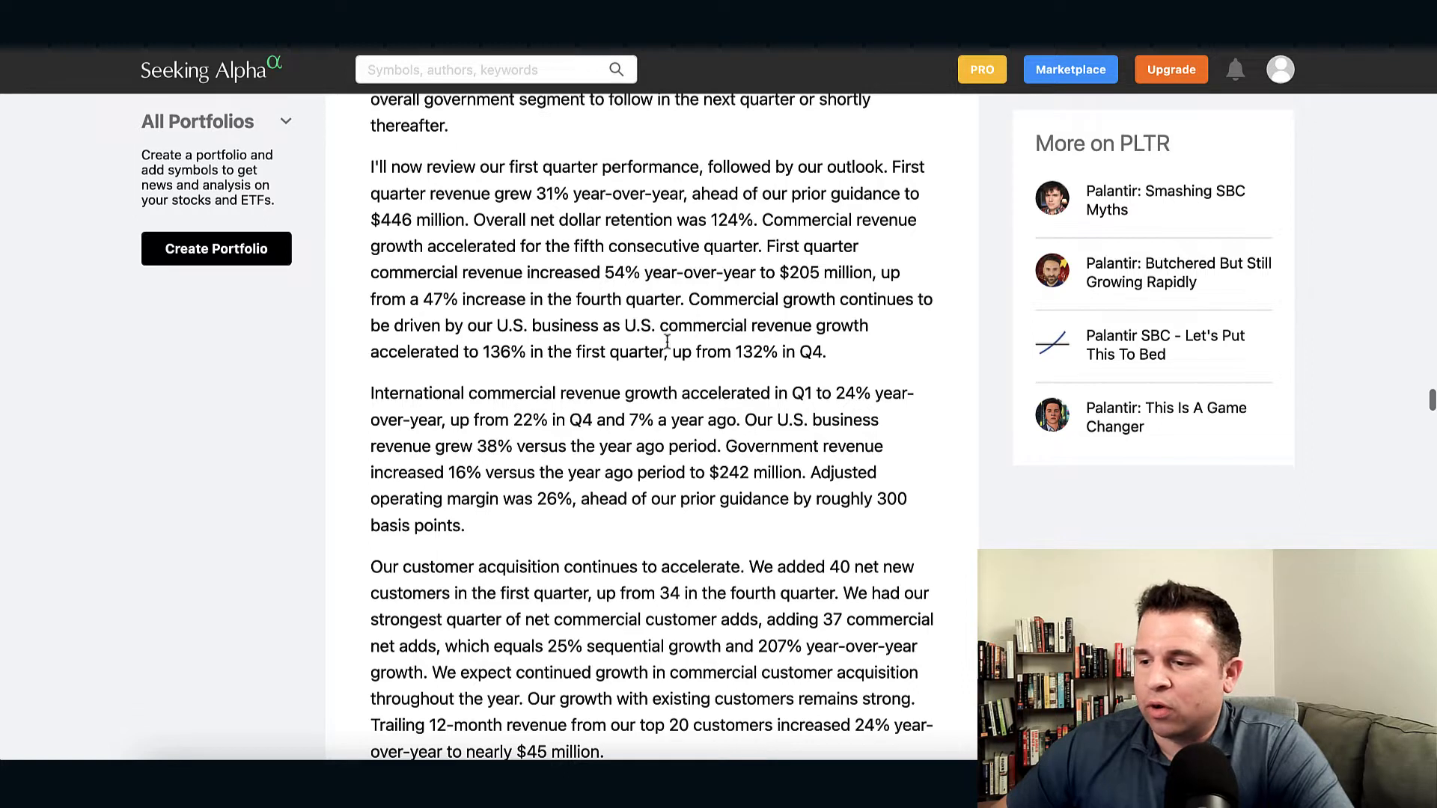
mouse_move(701, 306)
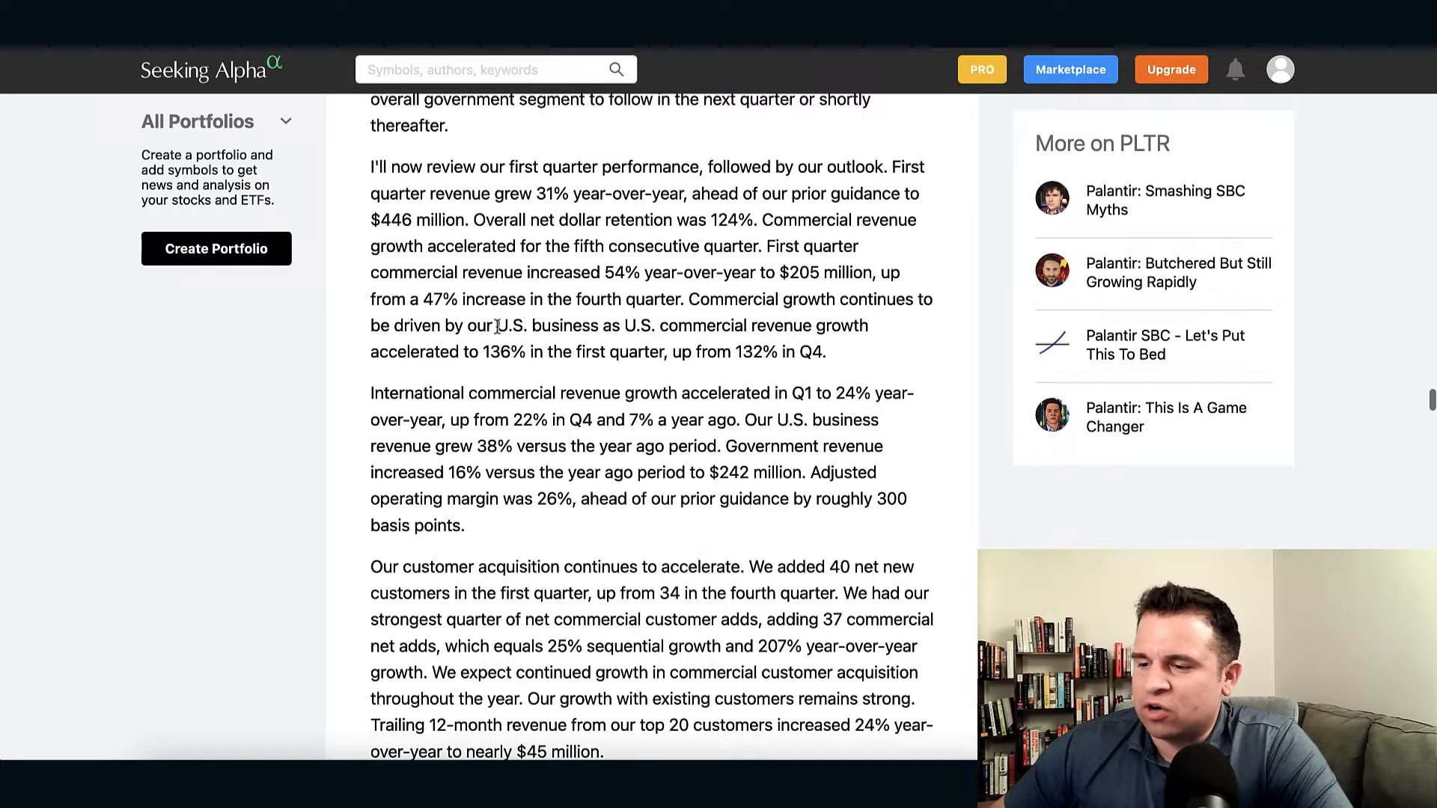
mouse_move(607, 326)
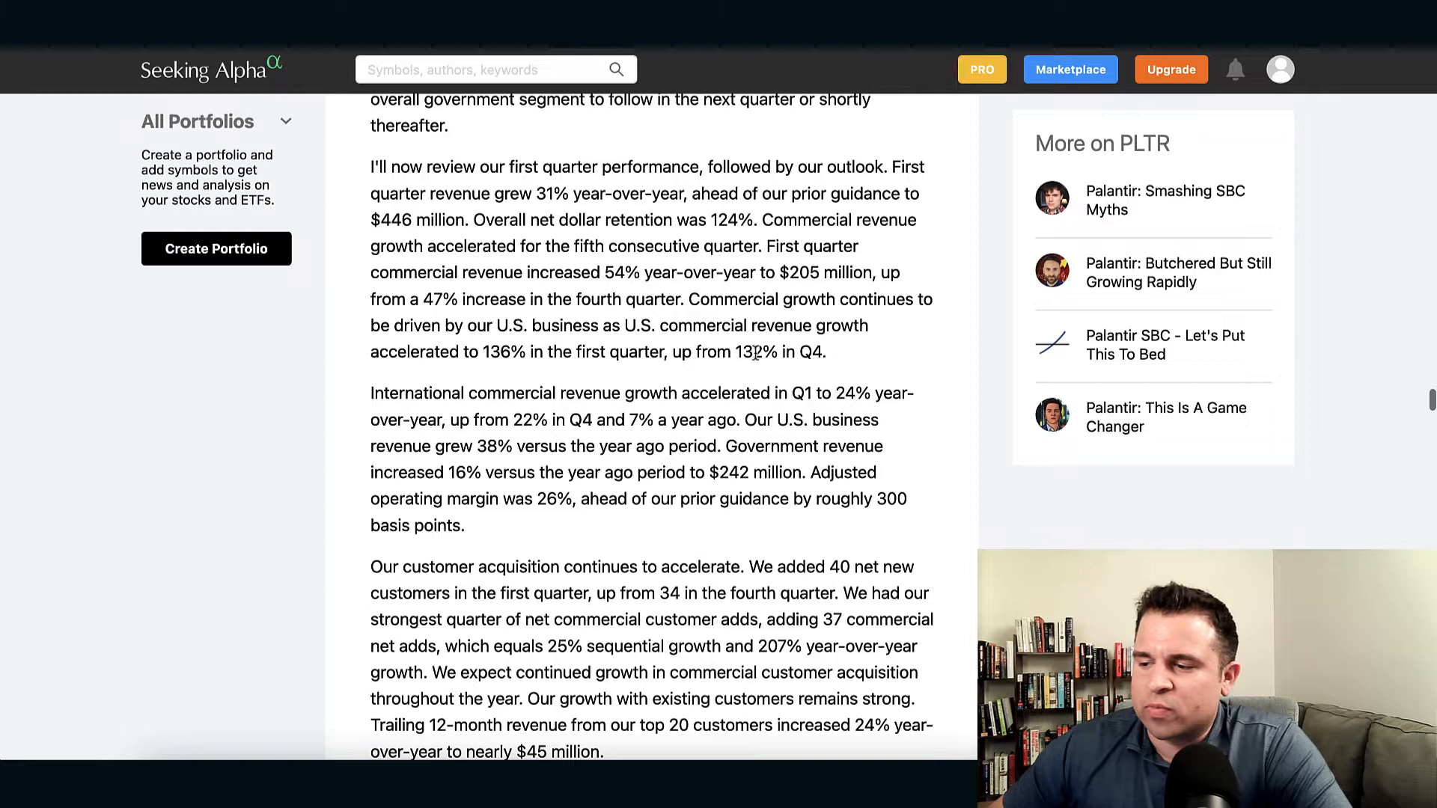
mouse_move(283, 366)
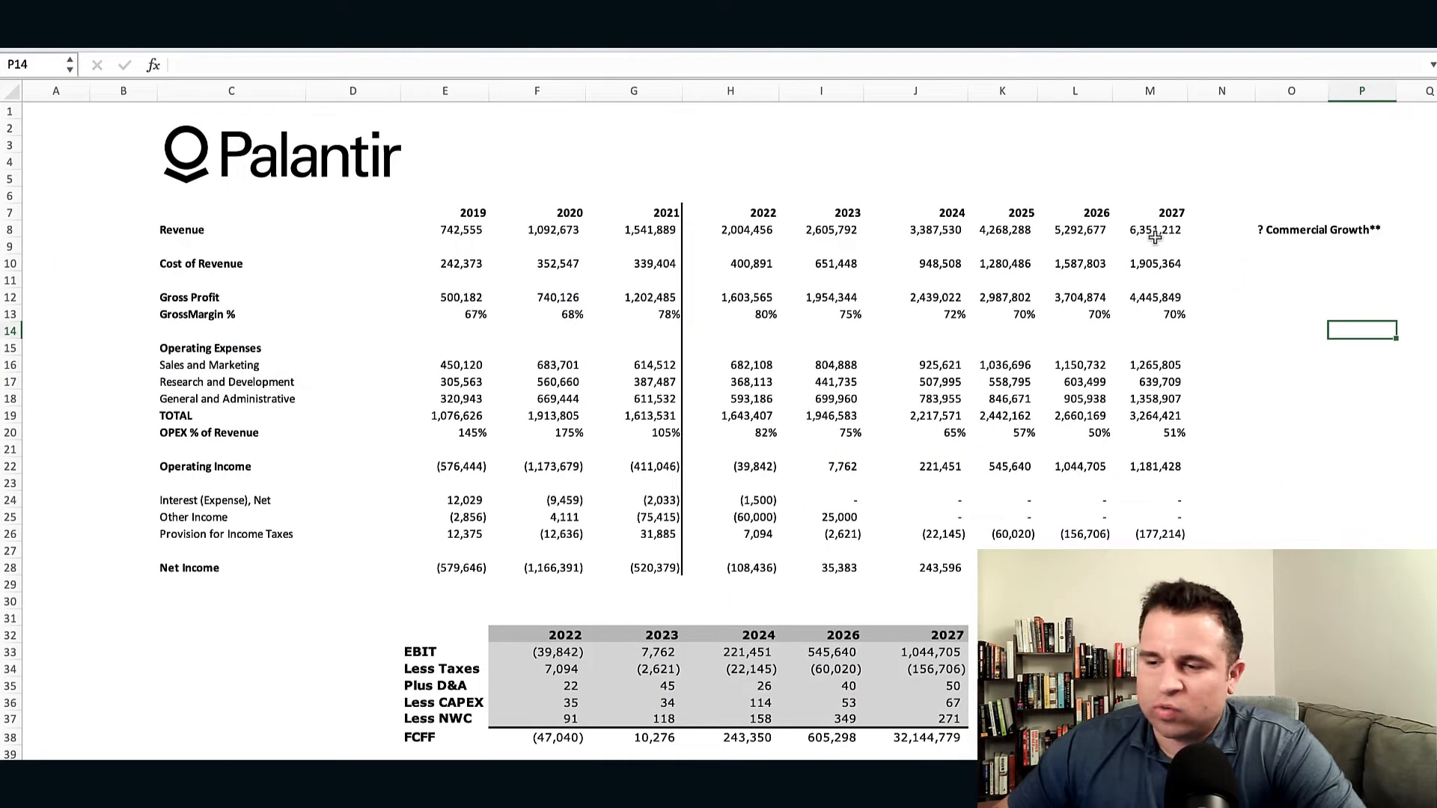
mouse_move(878, 248)
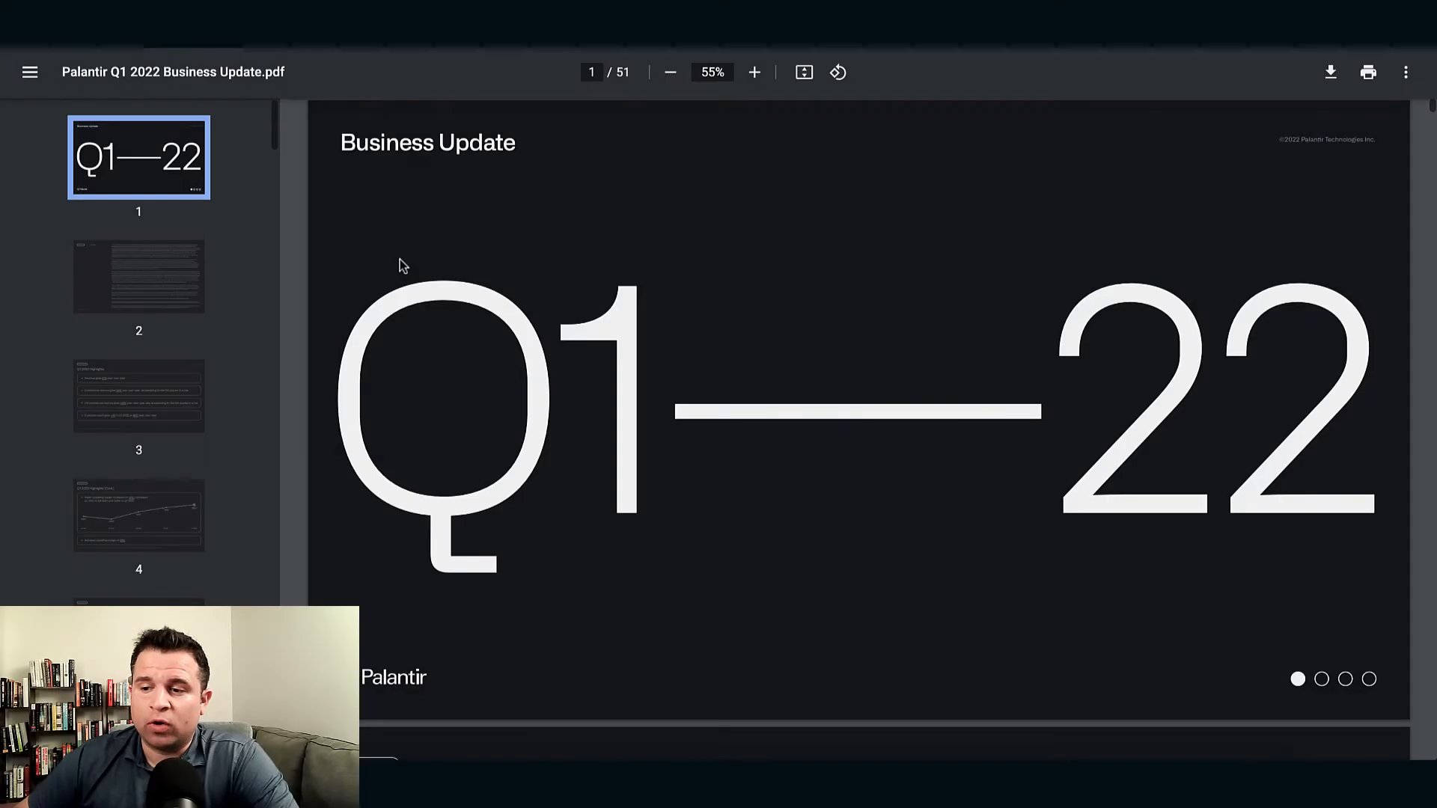
Show page 8 of the Business Update PDF, the TAM Expansion slide on Gotham, Foundry and Apollo.
scroll(down, 3)
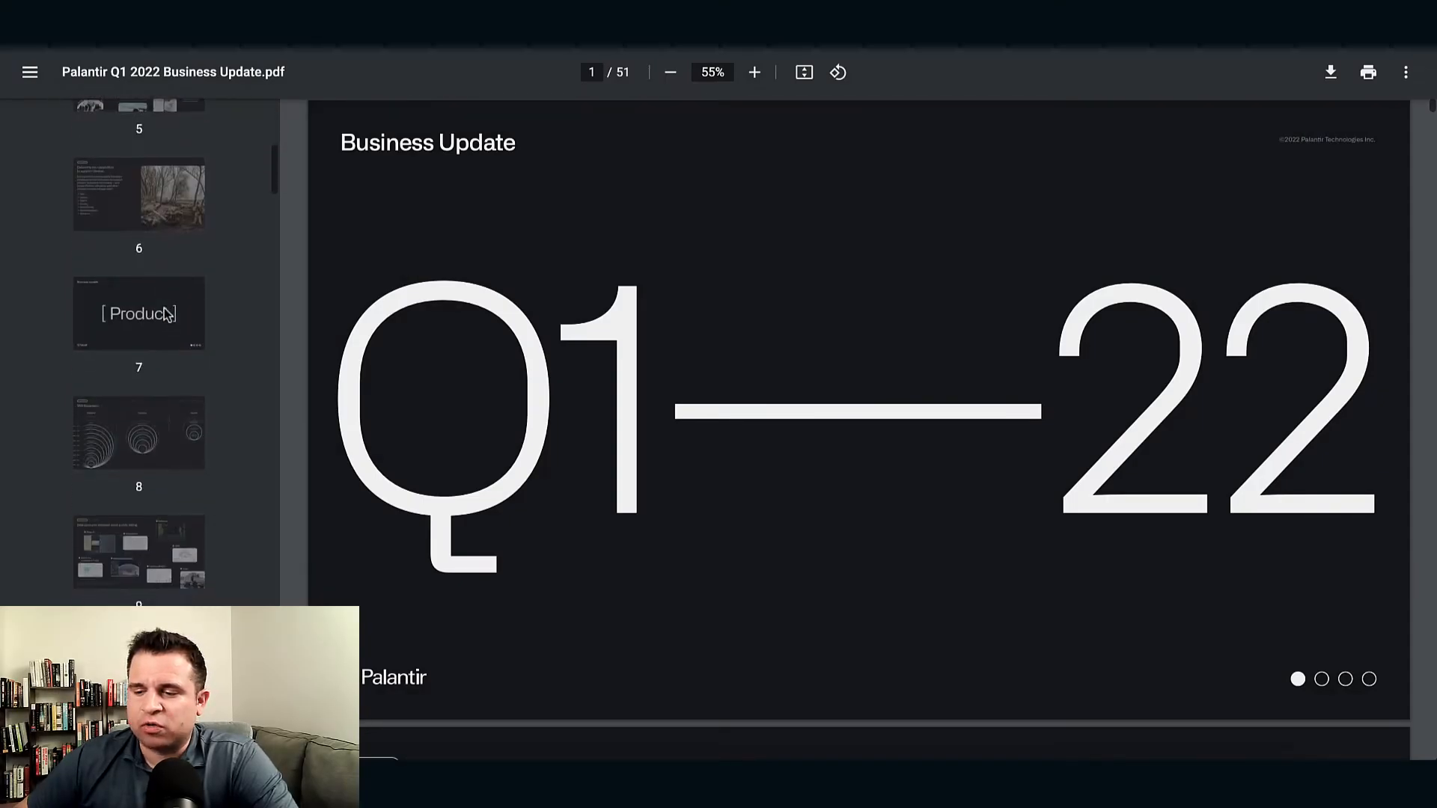
click(138, 433)
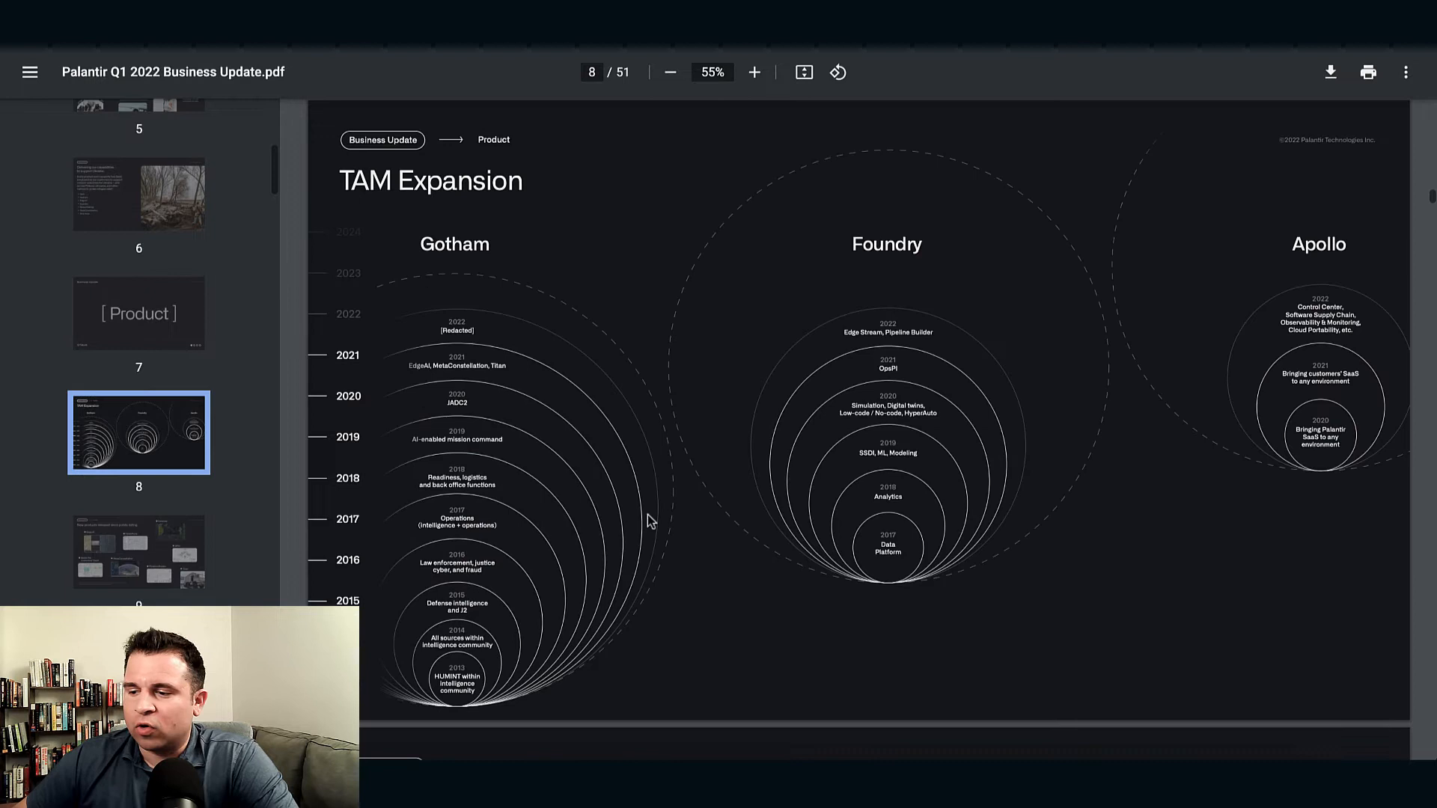
mouse_move(521, 330)
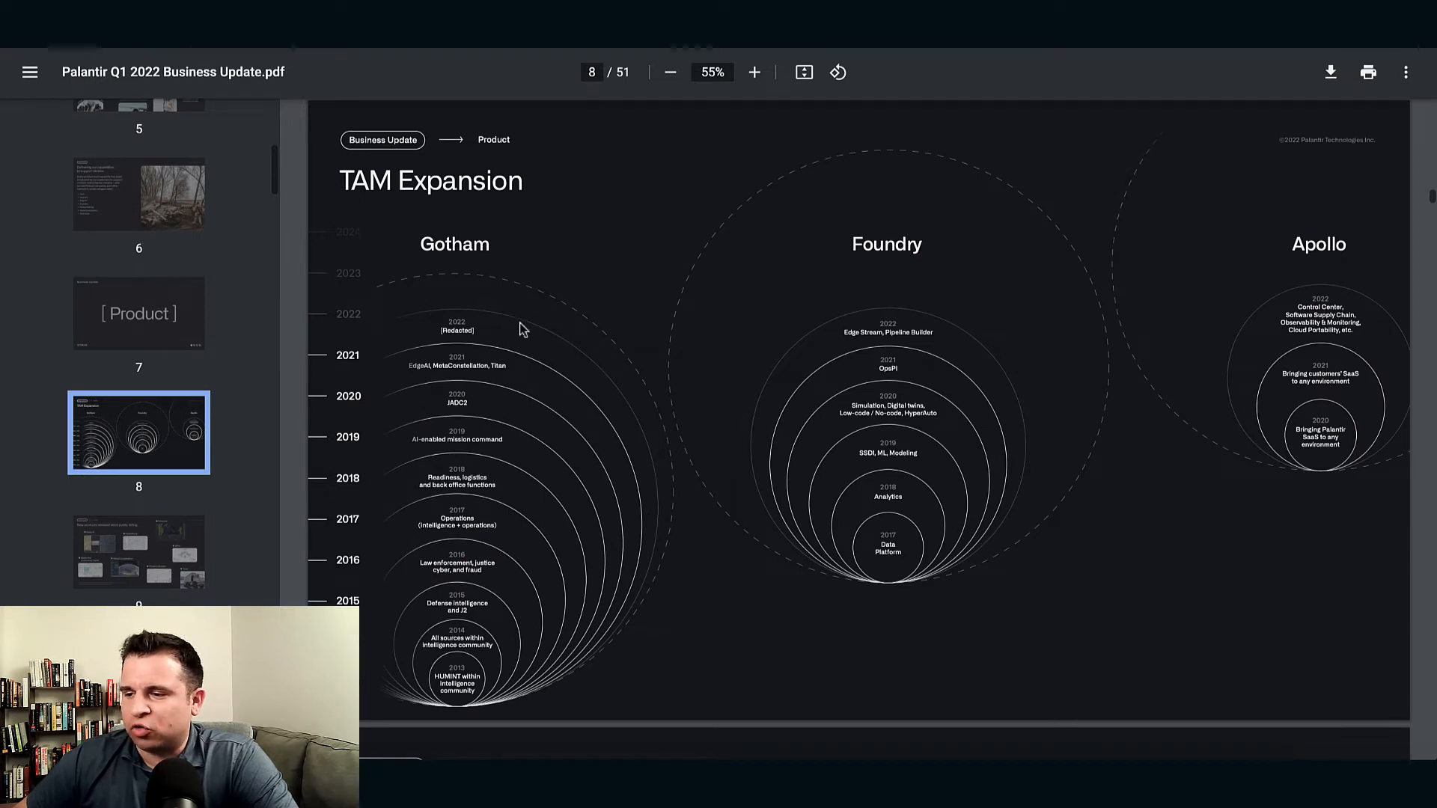
mouse_move(441, 414)
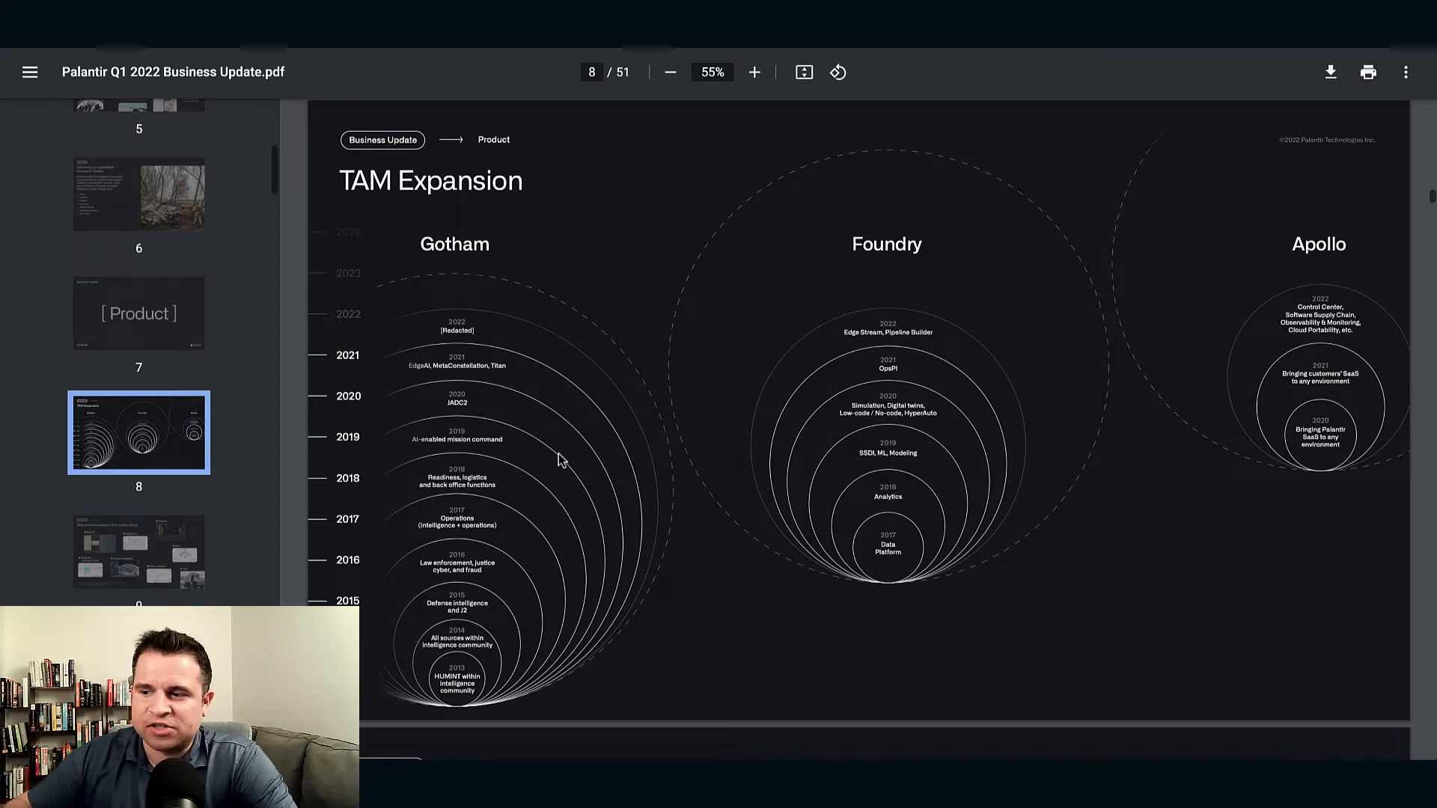
mouse_move(1043, 404)
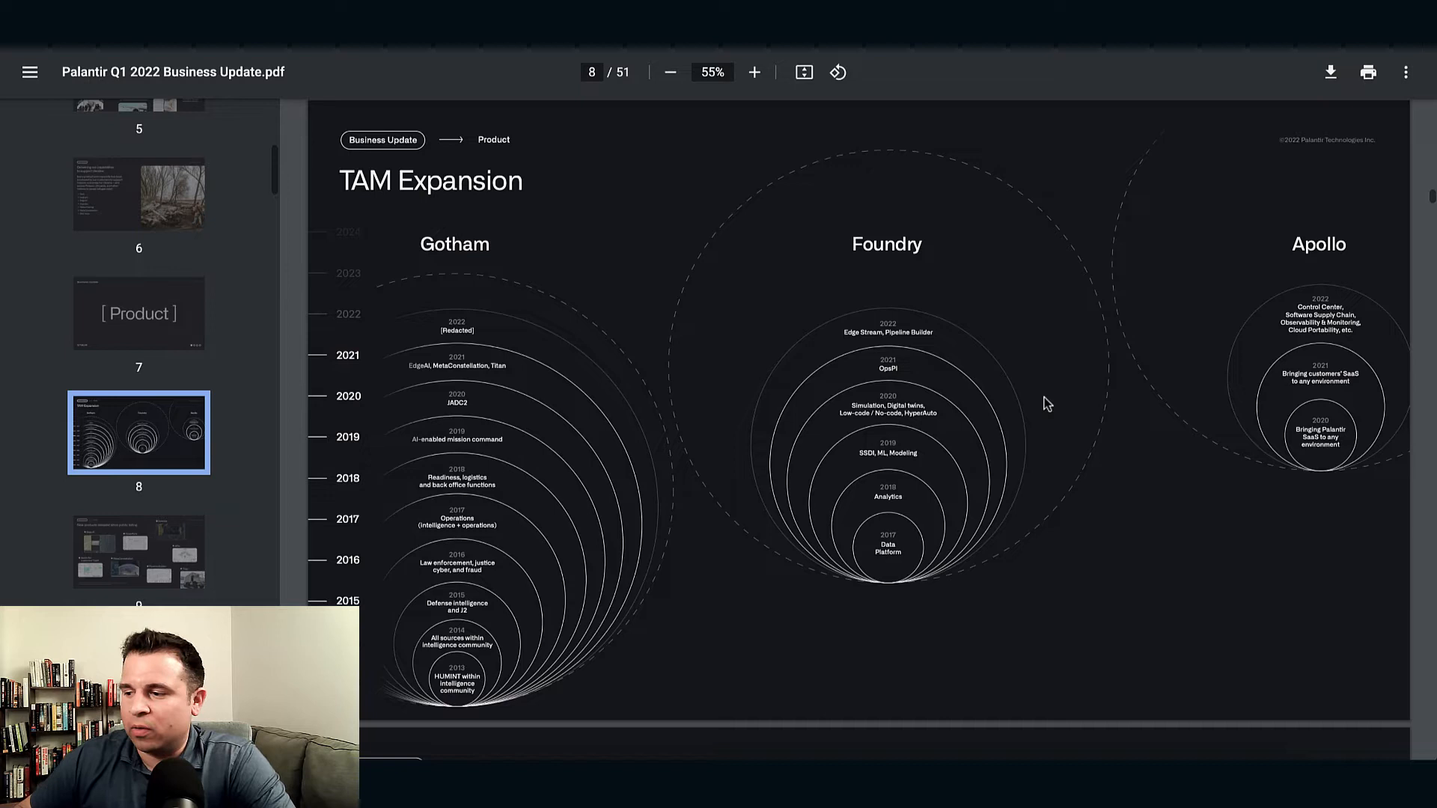
mouse_move(912, 272)
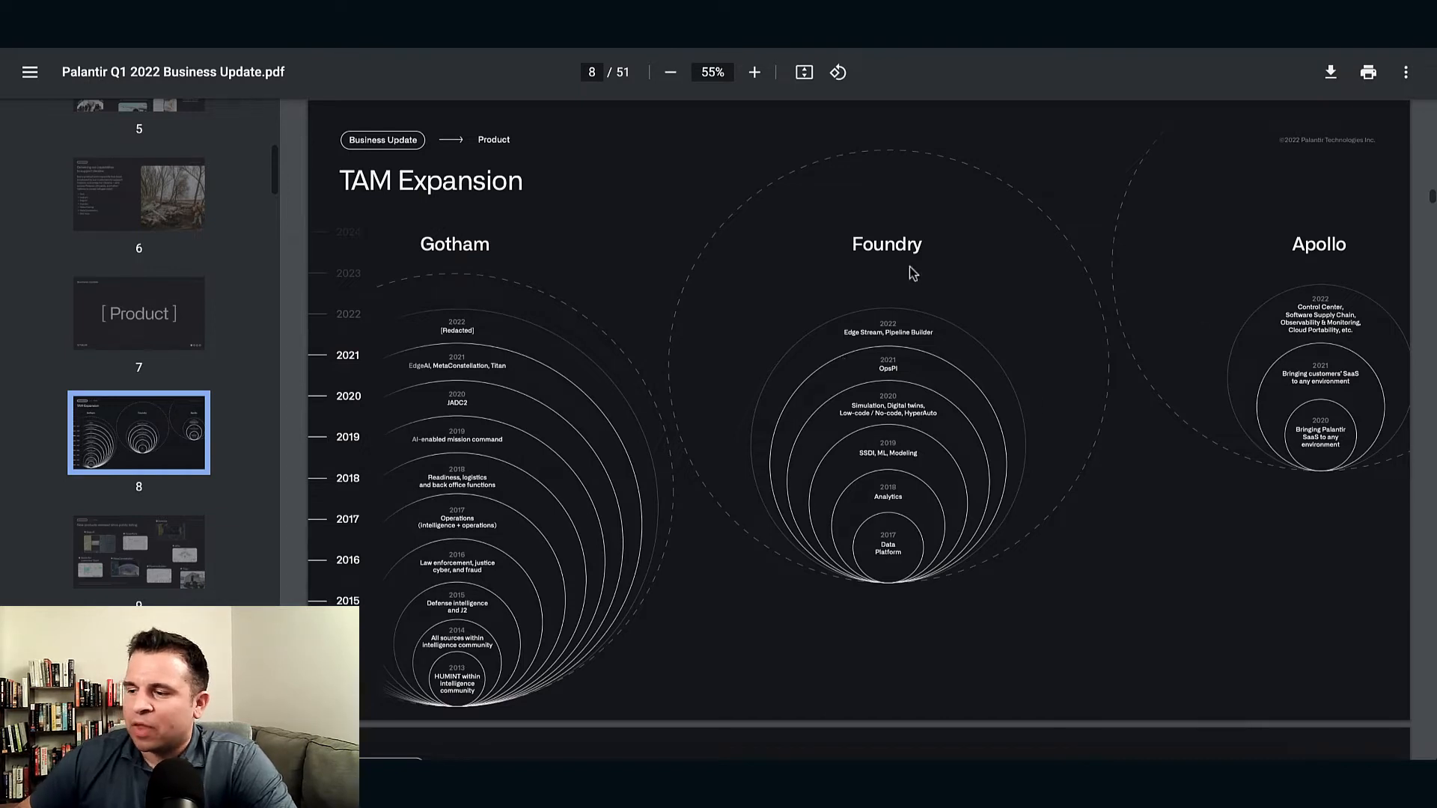
mouse_move(804, 193)
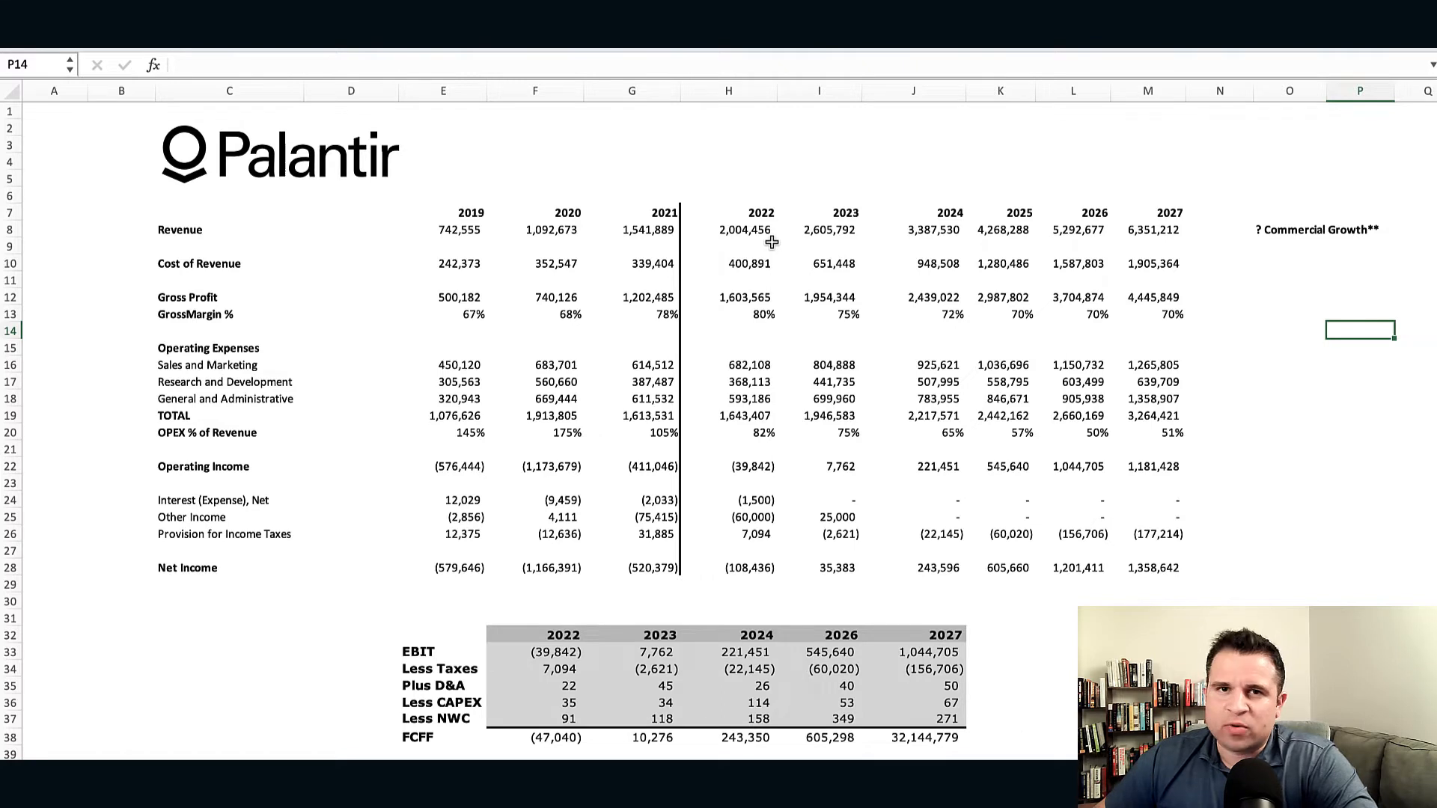
mouse_move(757, 229)
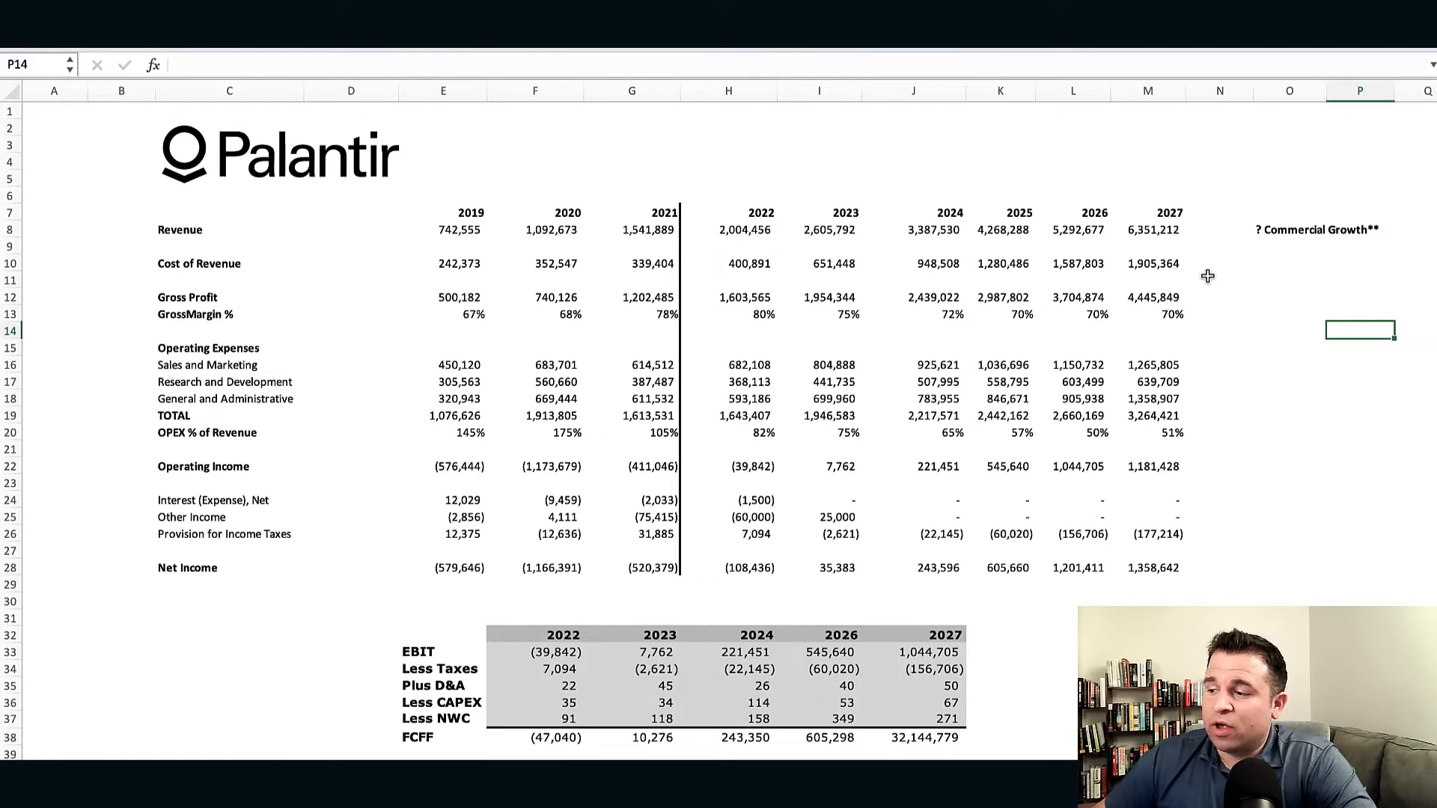
mouse_move(1300, 302)
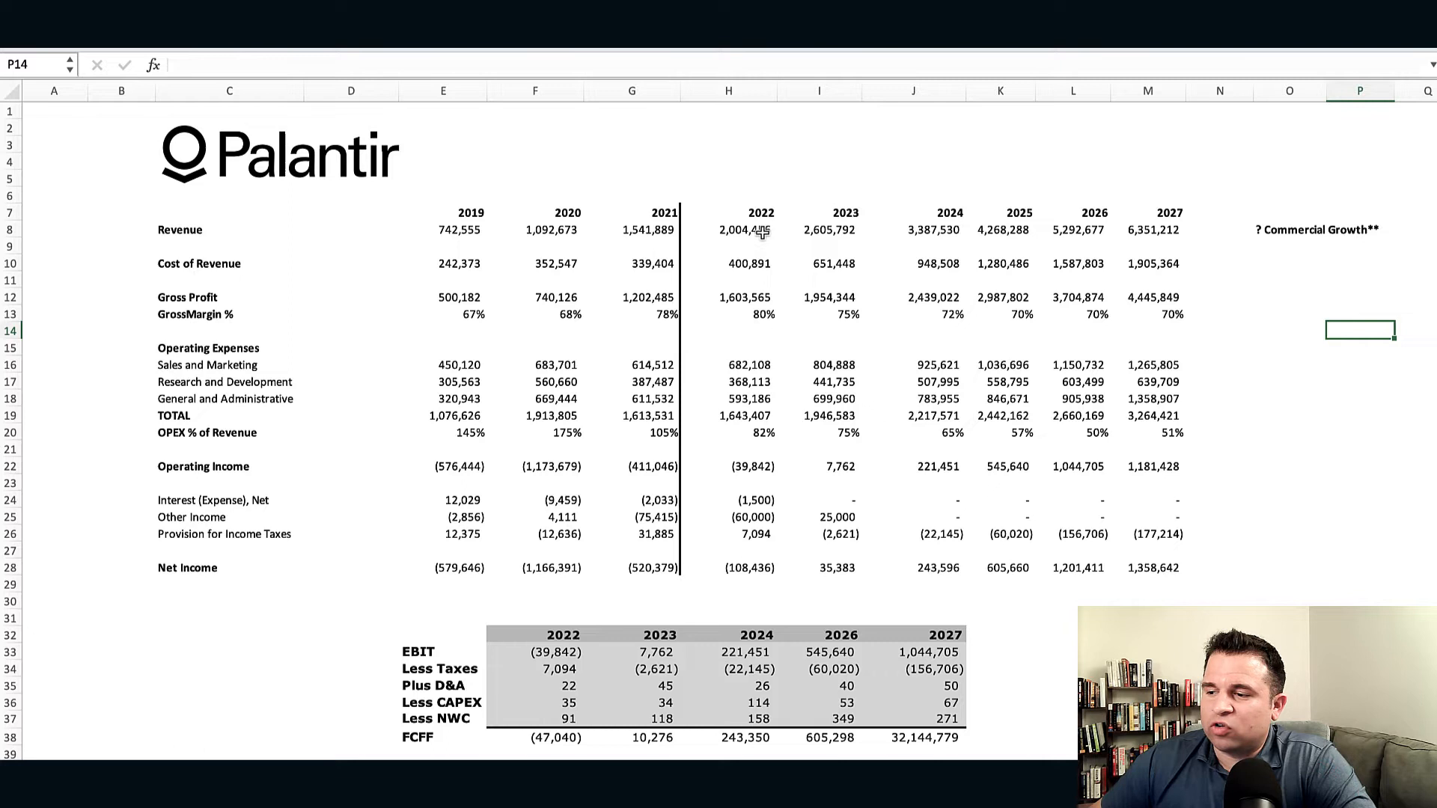
mouse_move(752, 243)
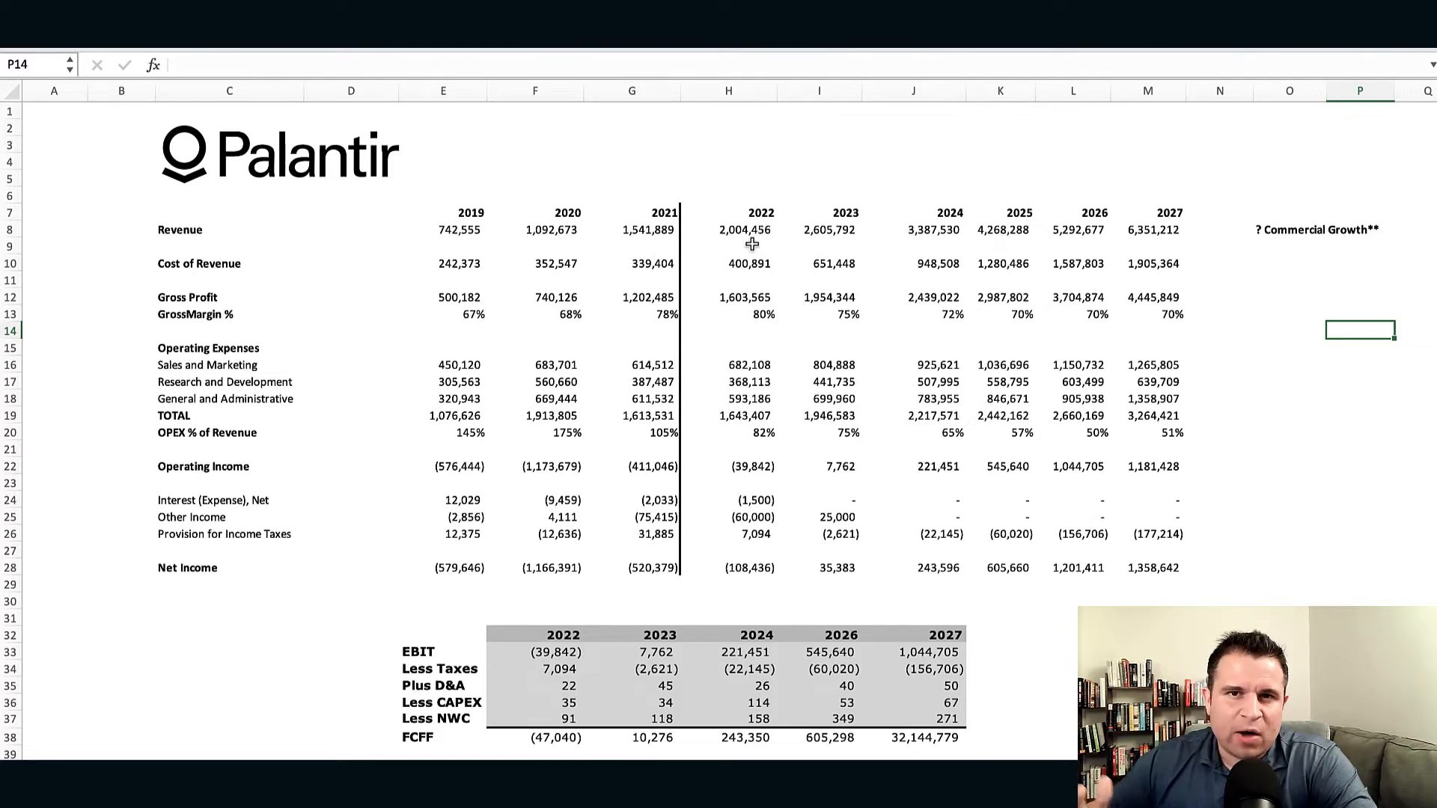
mouse_move(689, 225)
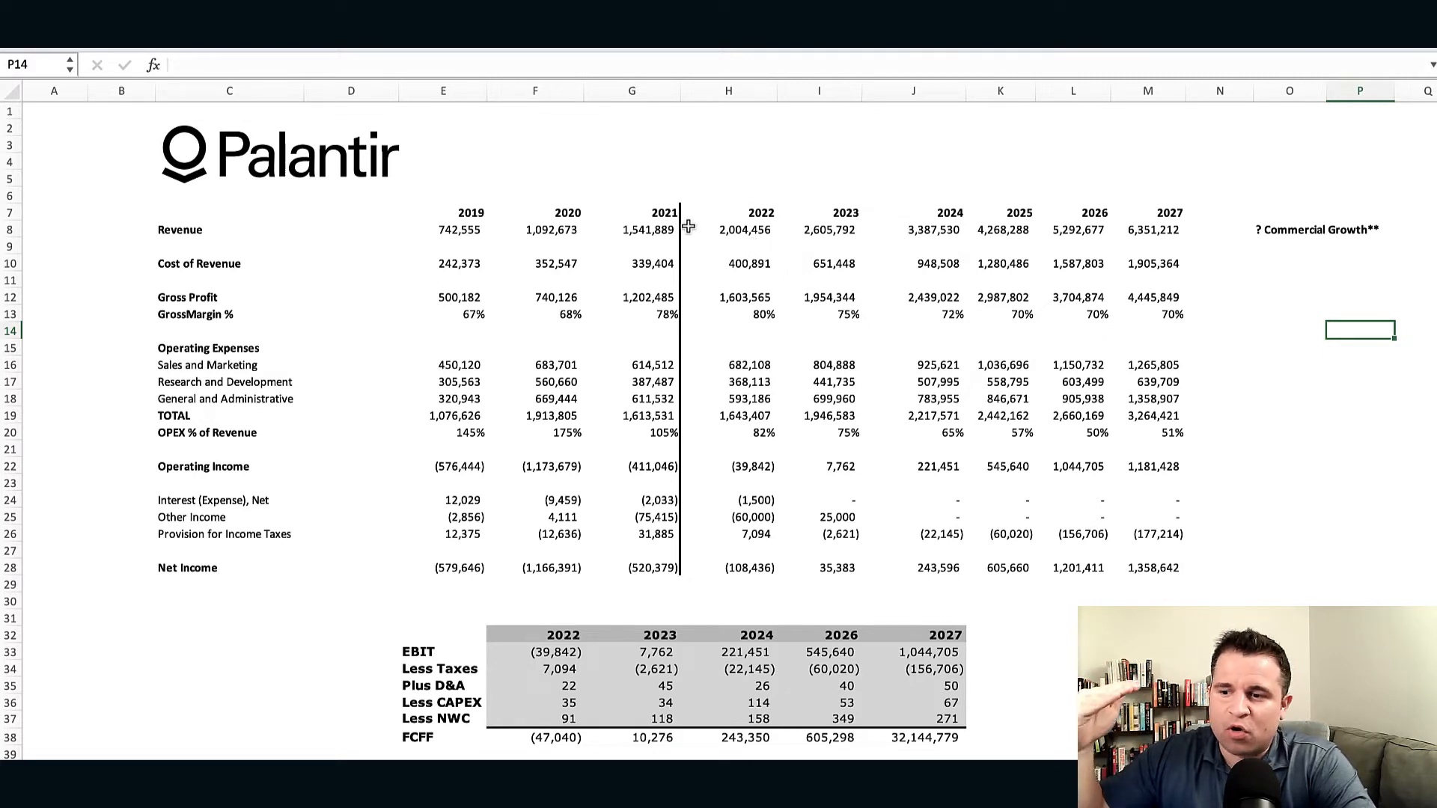
mouse_move(717, 212)
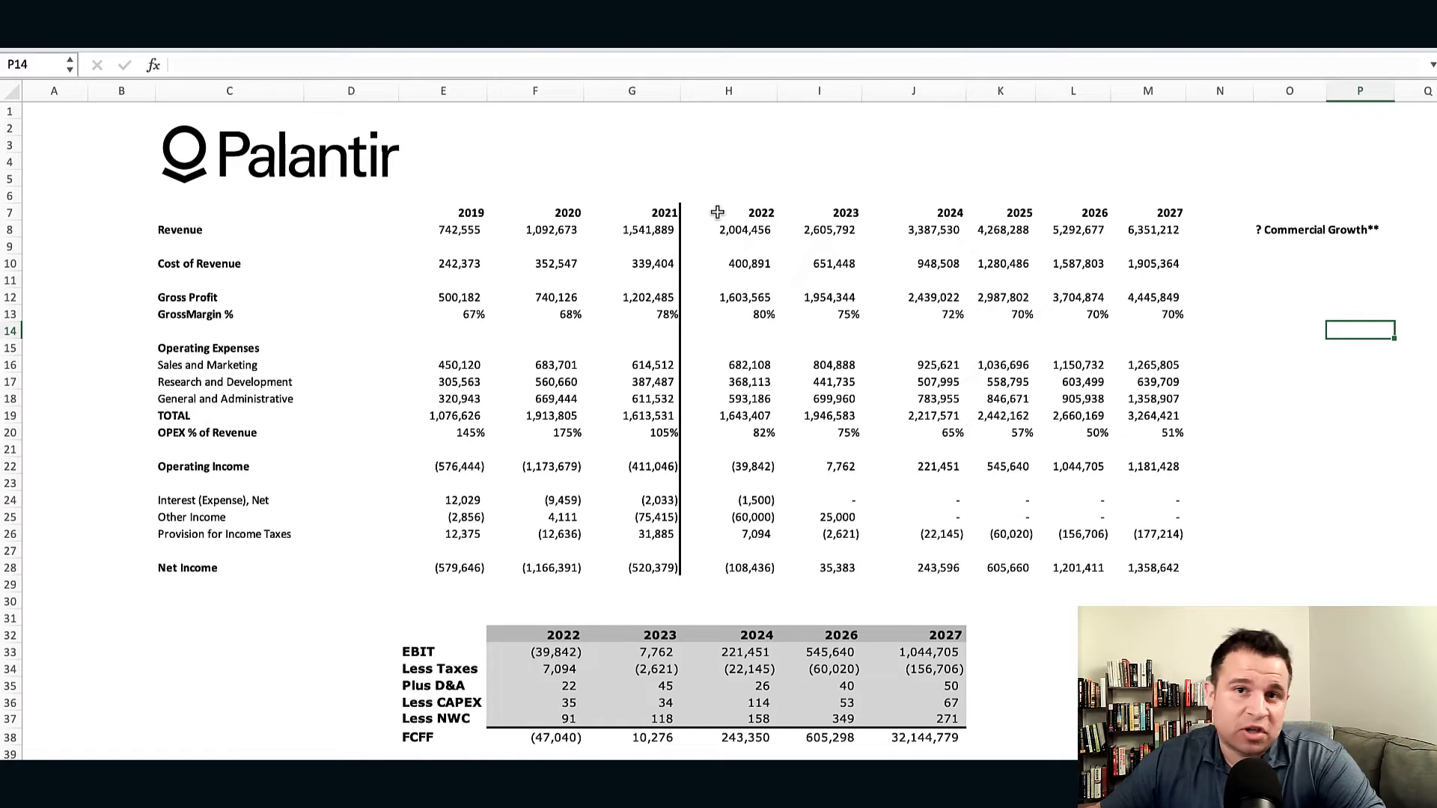
click(1358, 386)
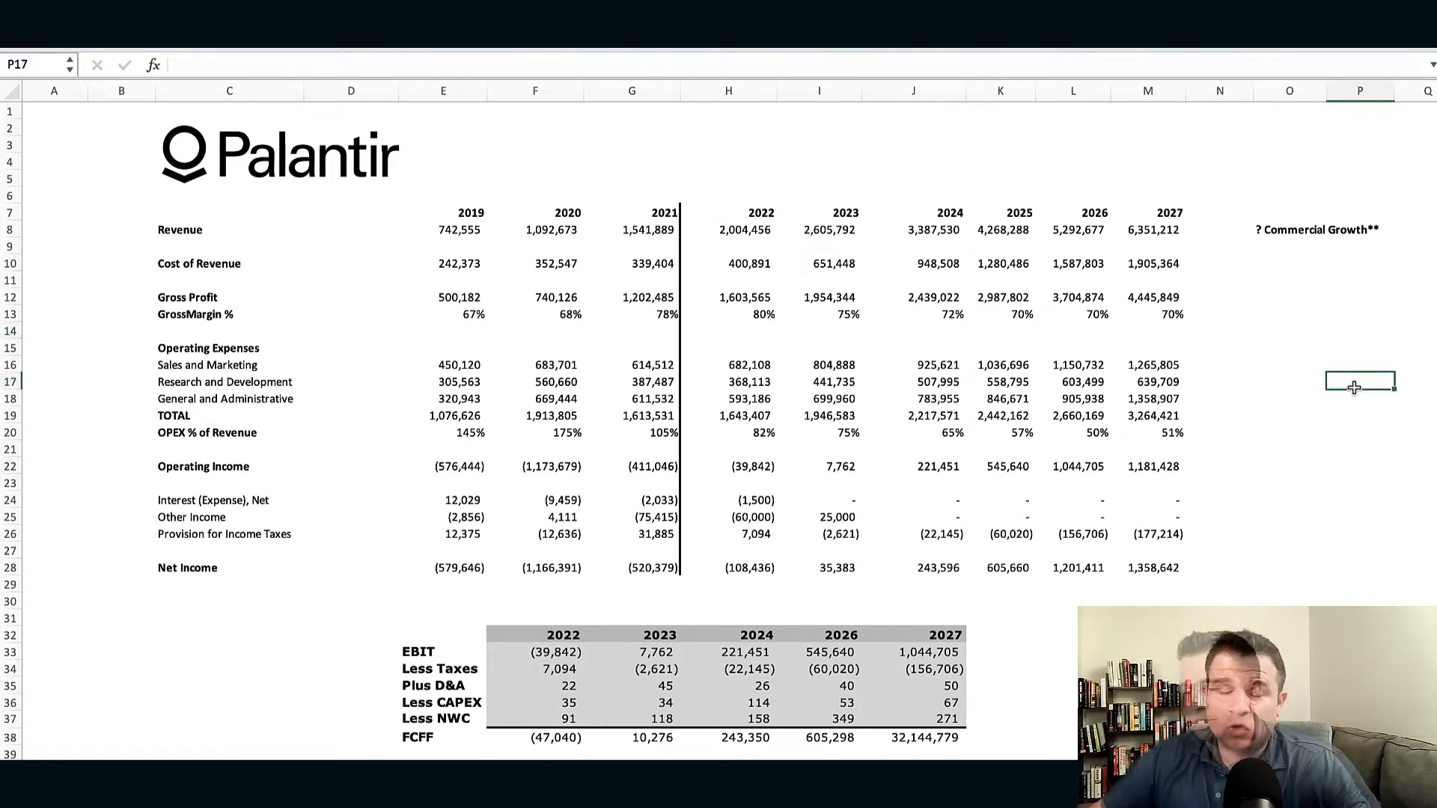
mouse_move(1153, 327)
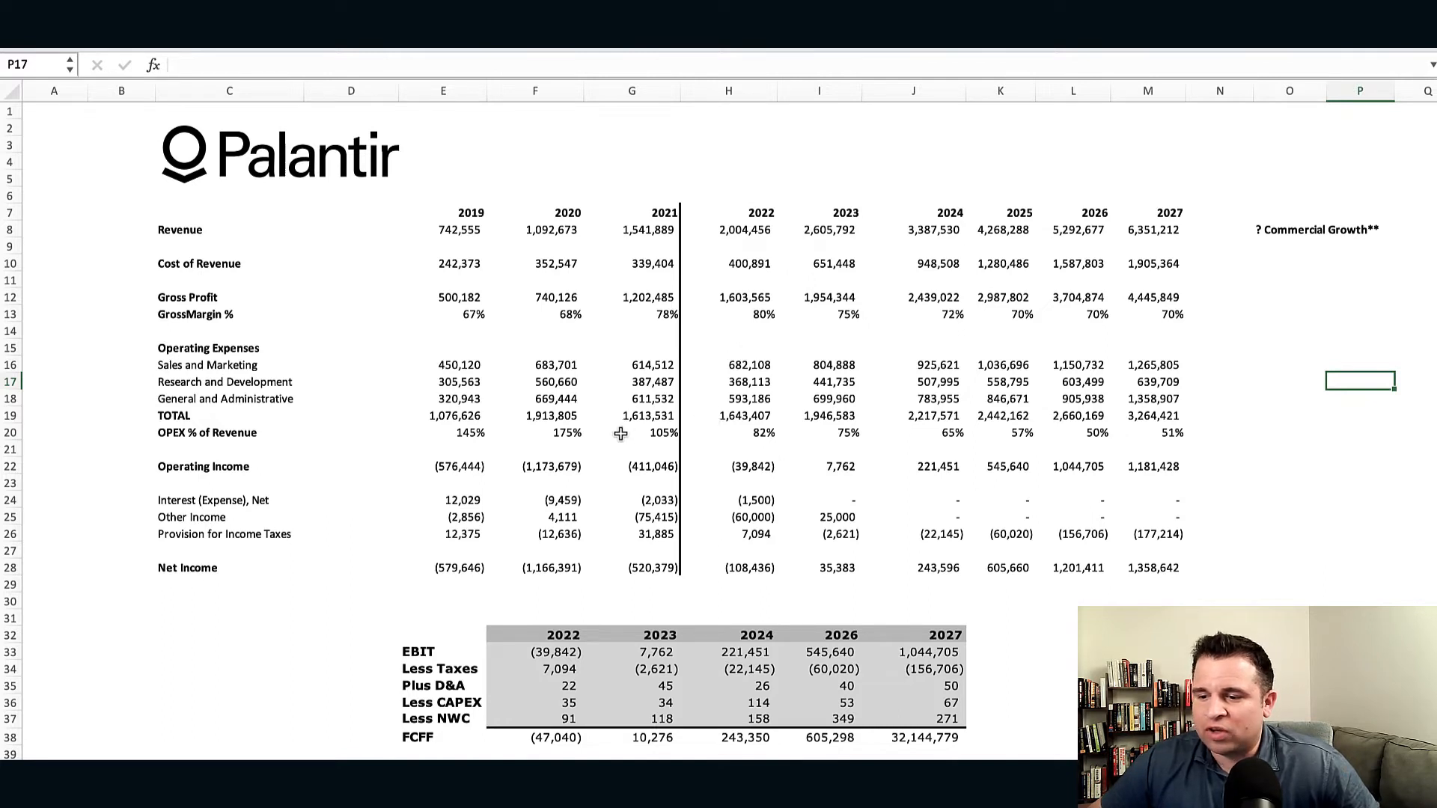
mouse_move(648, 433)
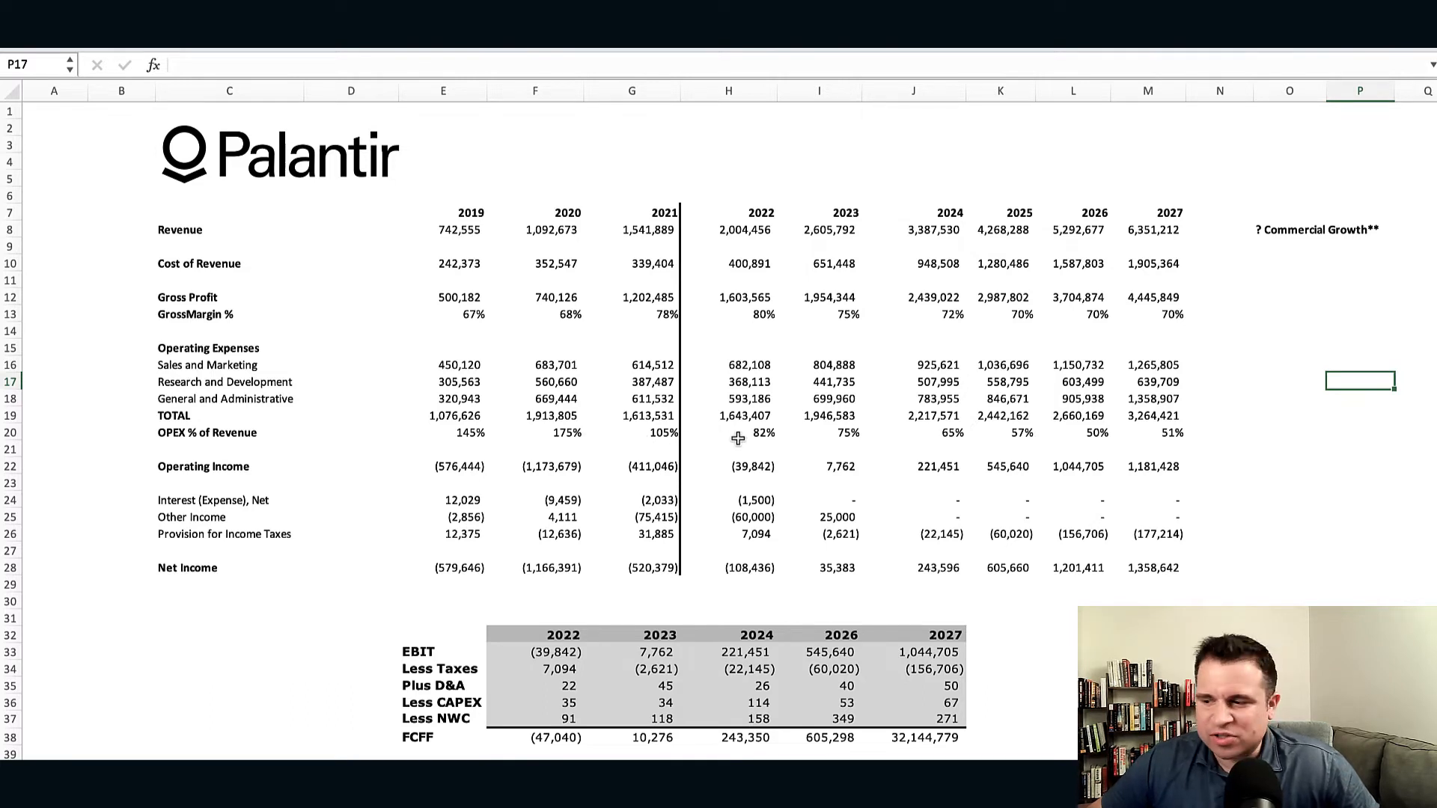
mouse_move(1082, 432)
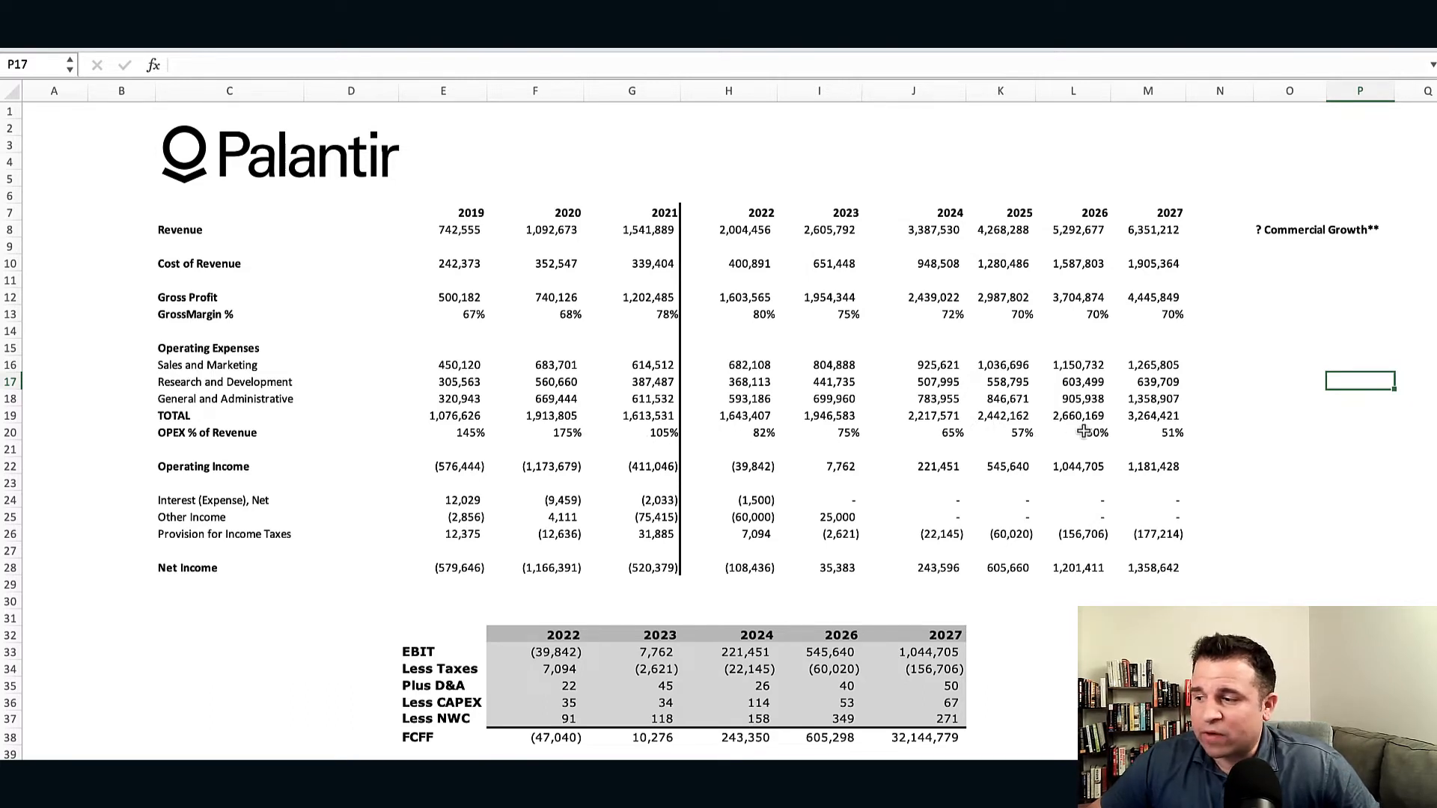
mouse_move(1164, 433)
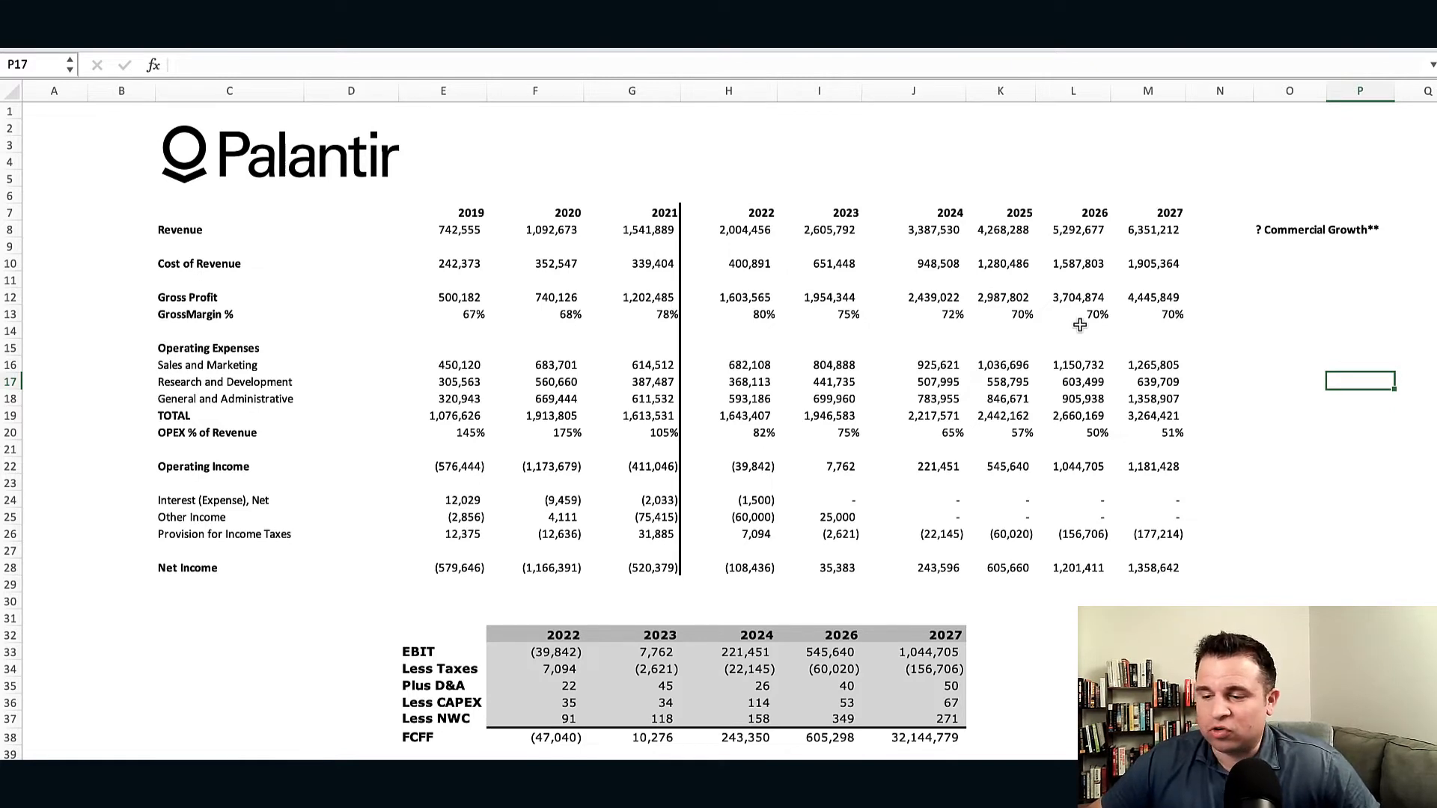
mouse_move(749, 471)
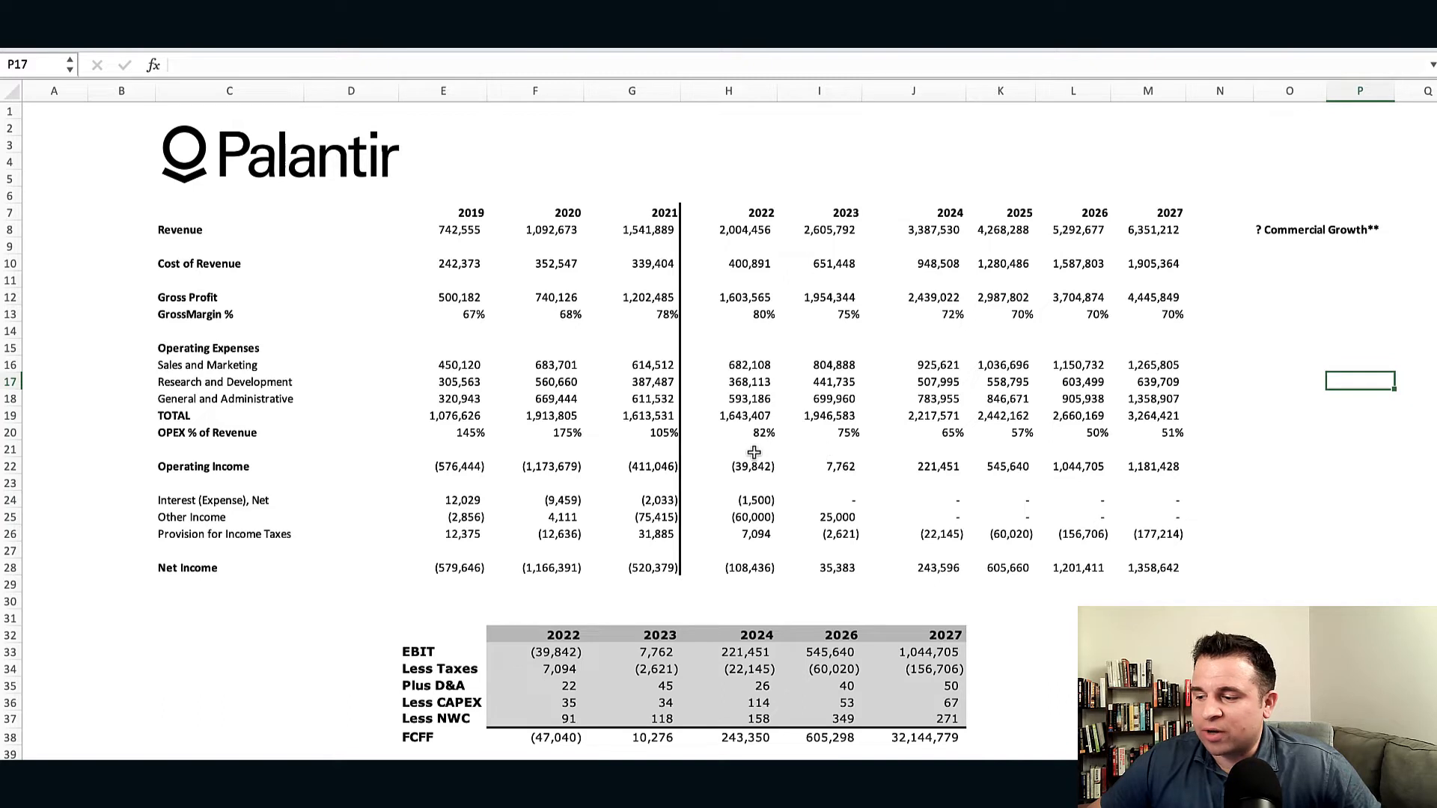
mouse_move(792, 460)
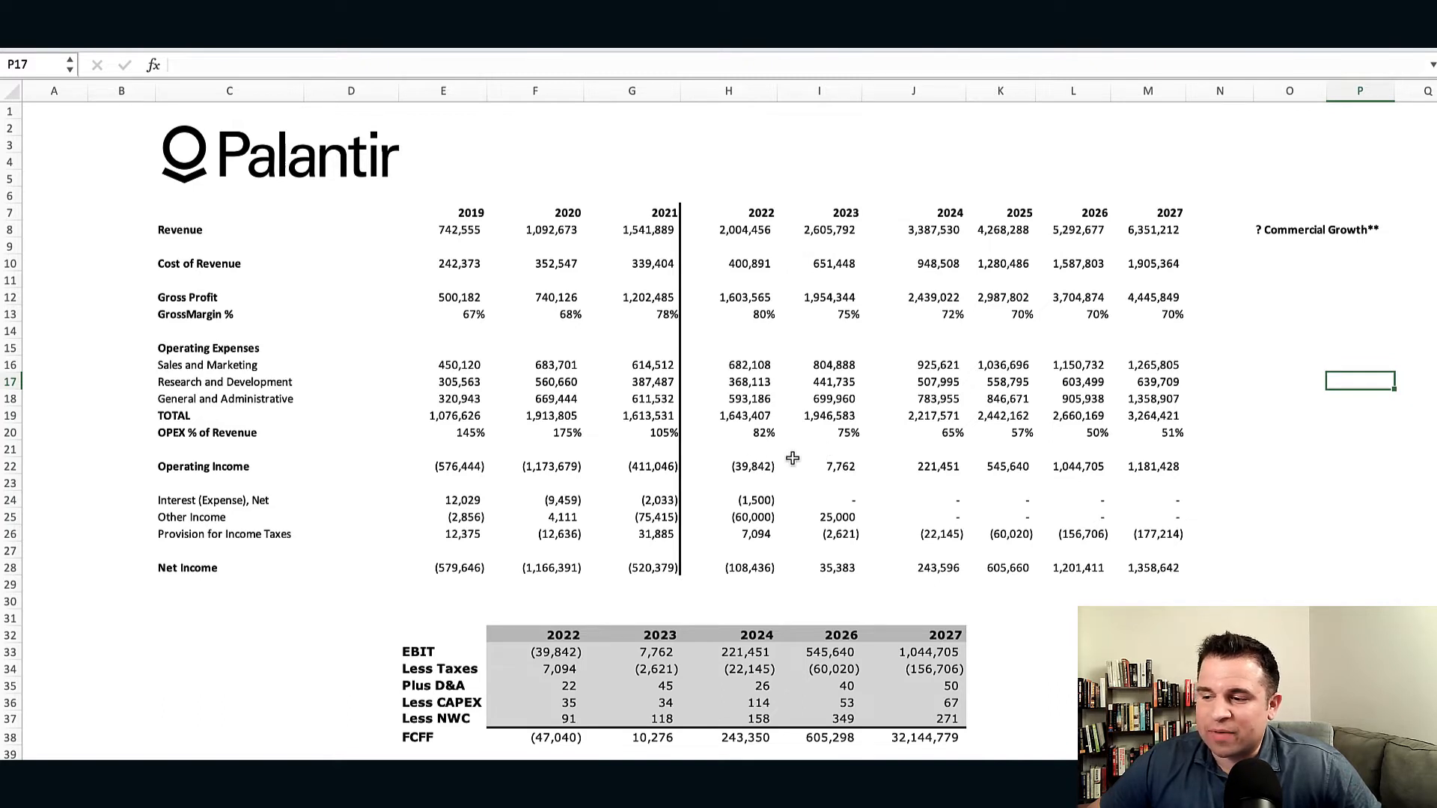
mouse_move(815, 460)
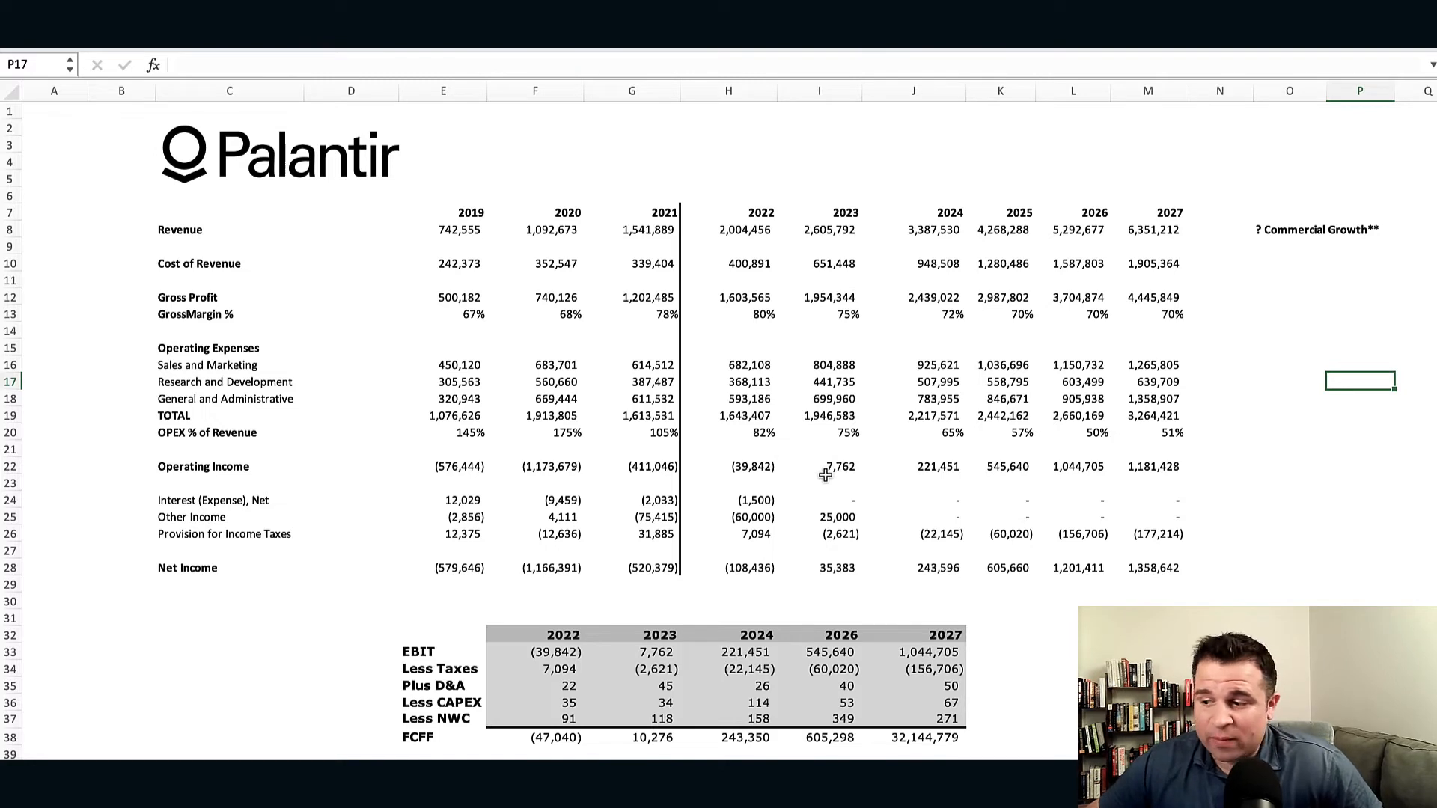
mouse_move(851, 468)
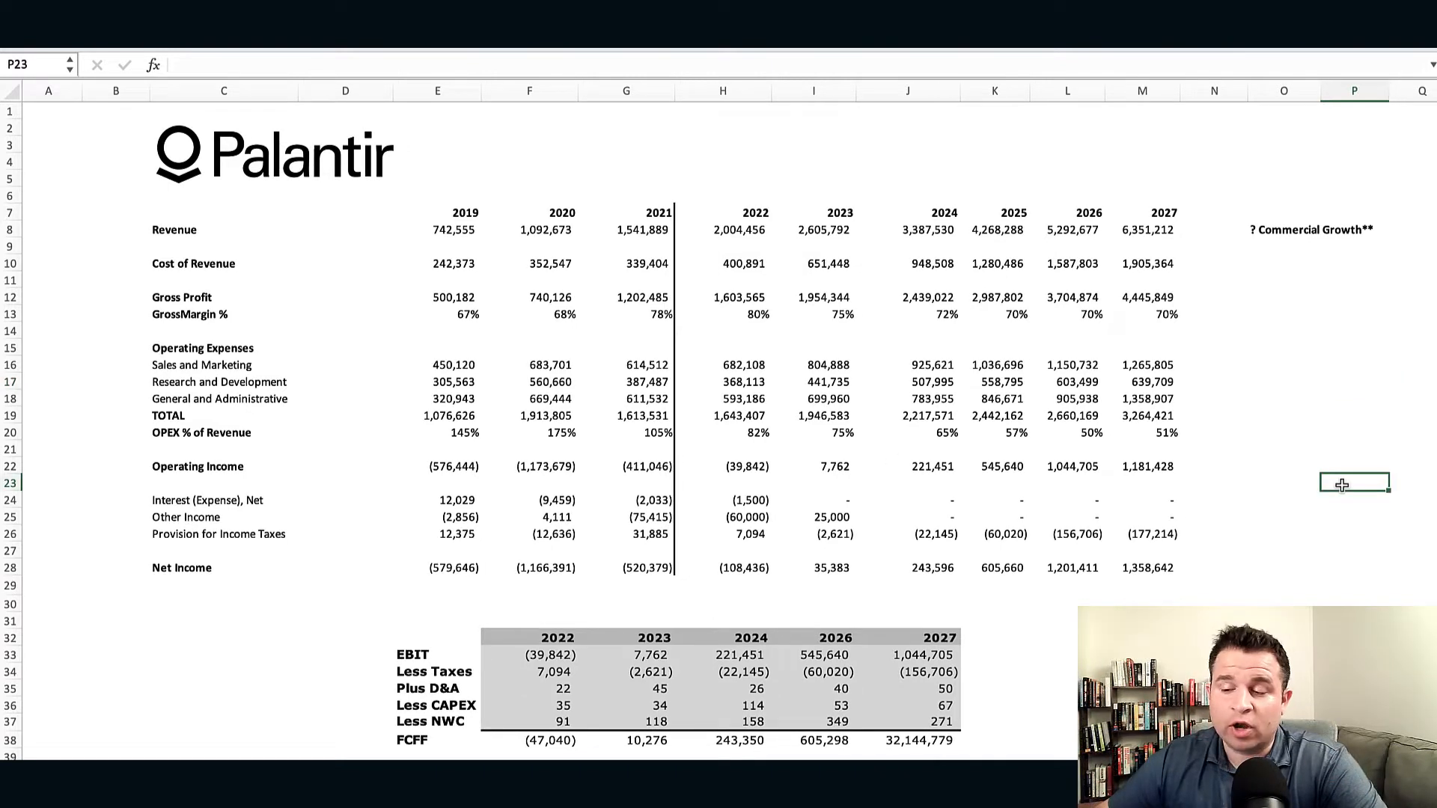
mouse_move(1028, 603)
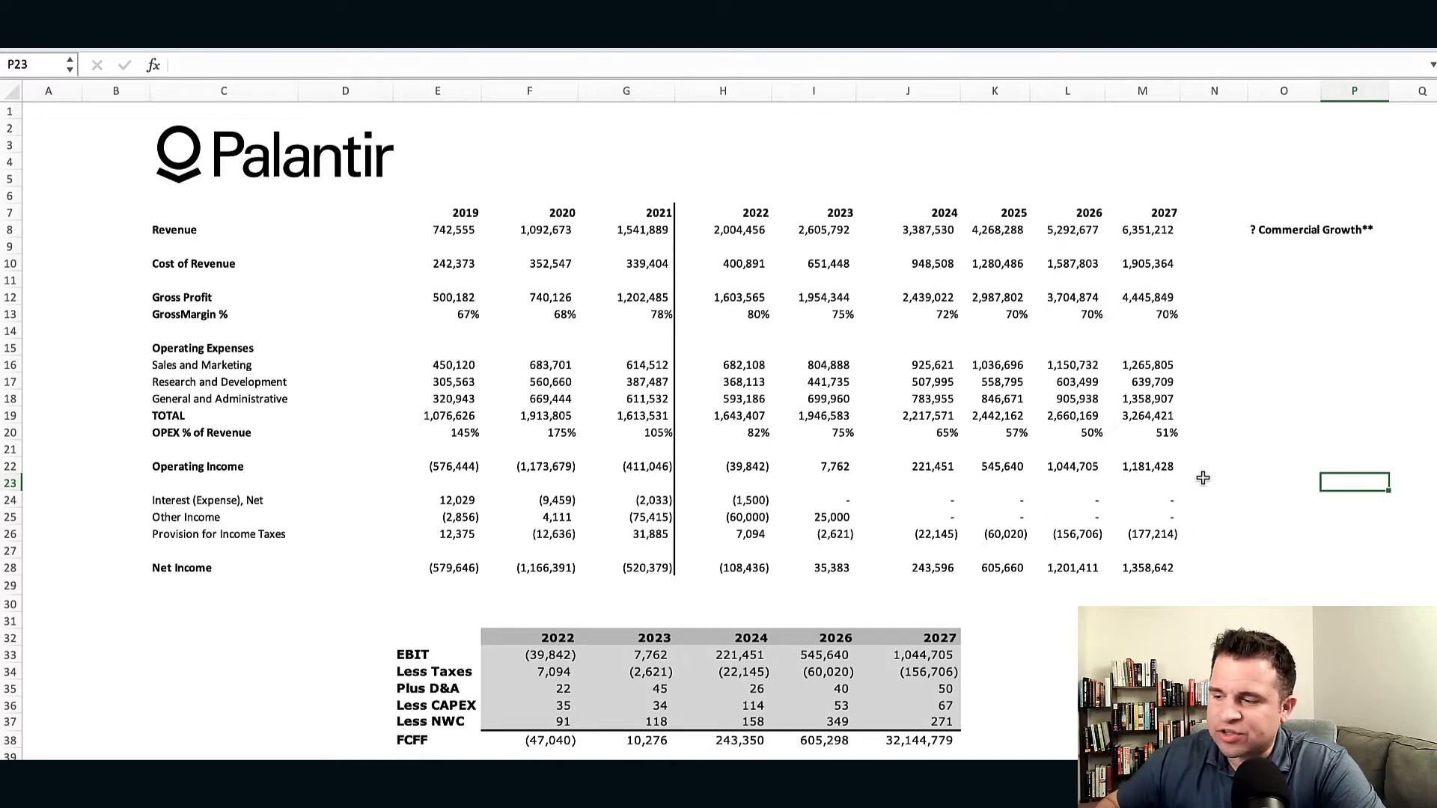
mouse_move(1029, 497)
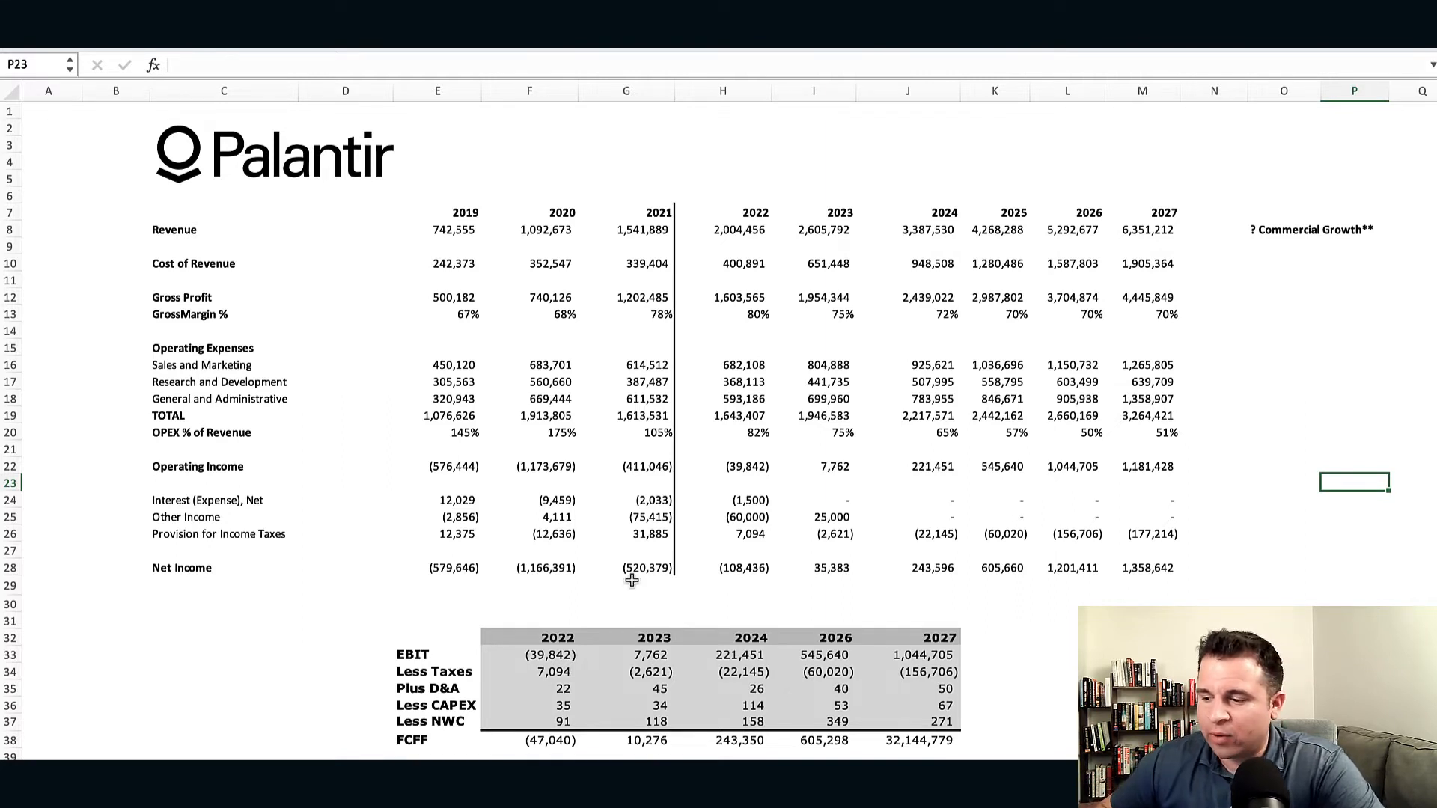
mouse_move(732, 581)
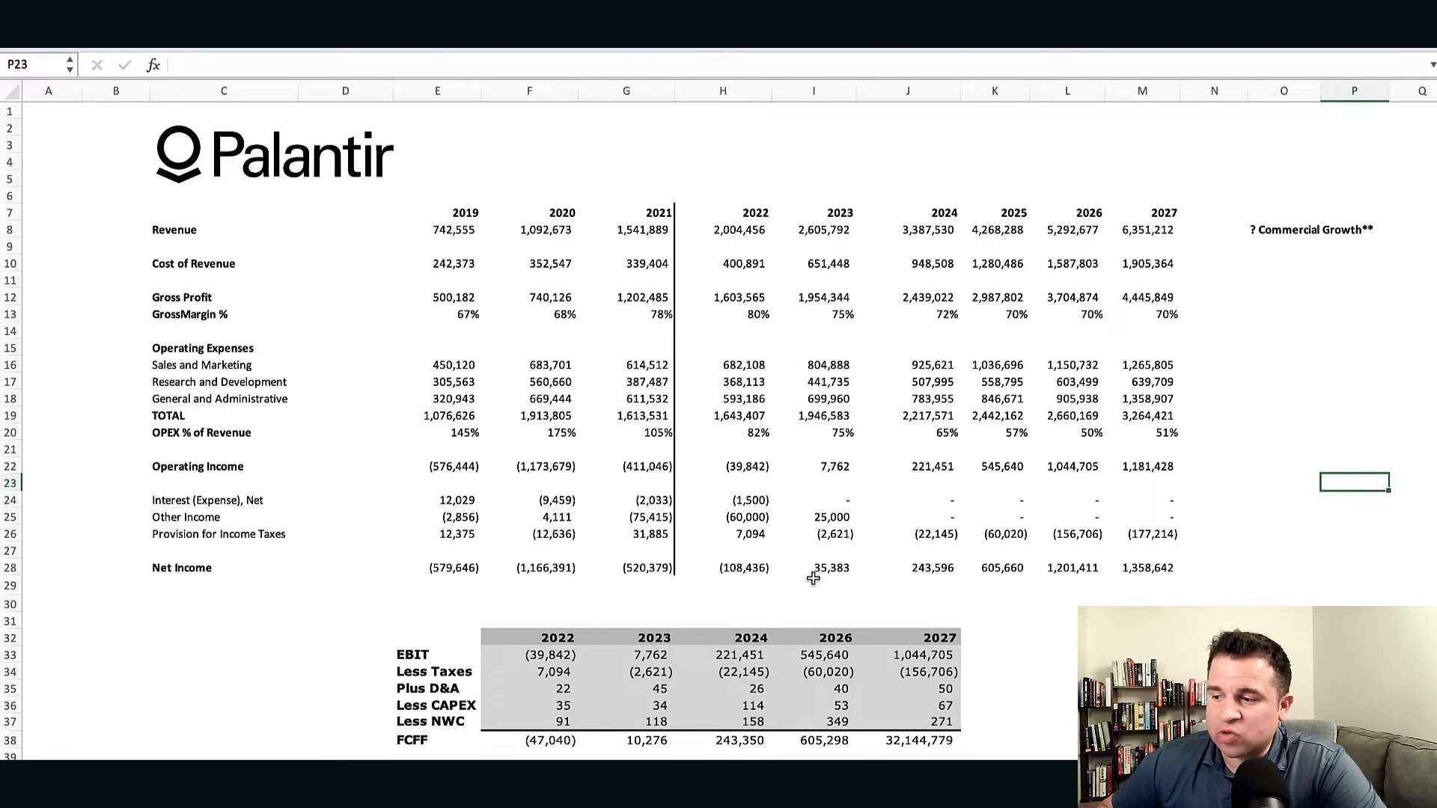
mouse_move(831, 580)
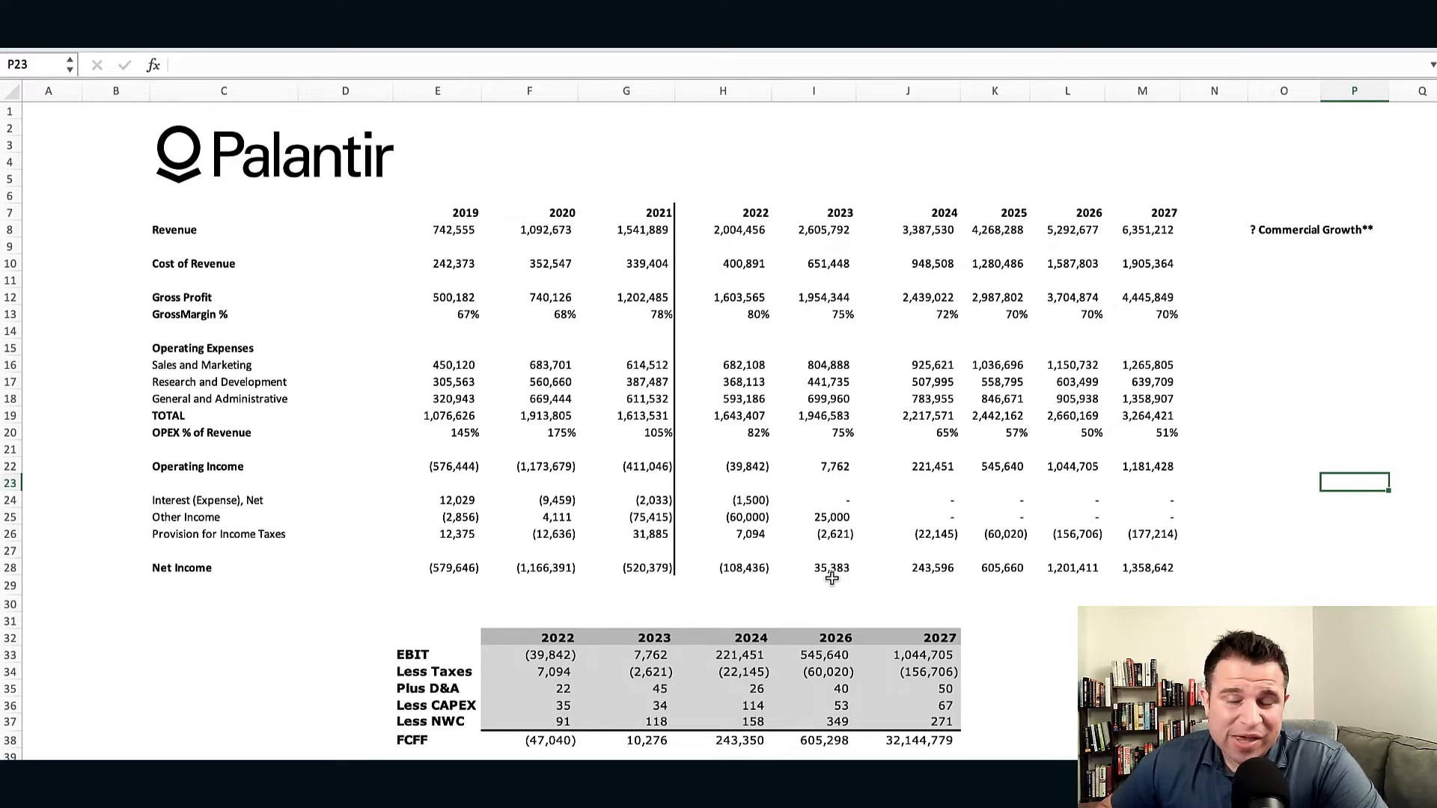
mouse_move(923, 583)
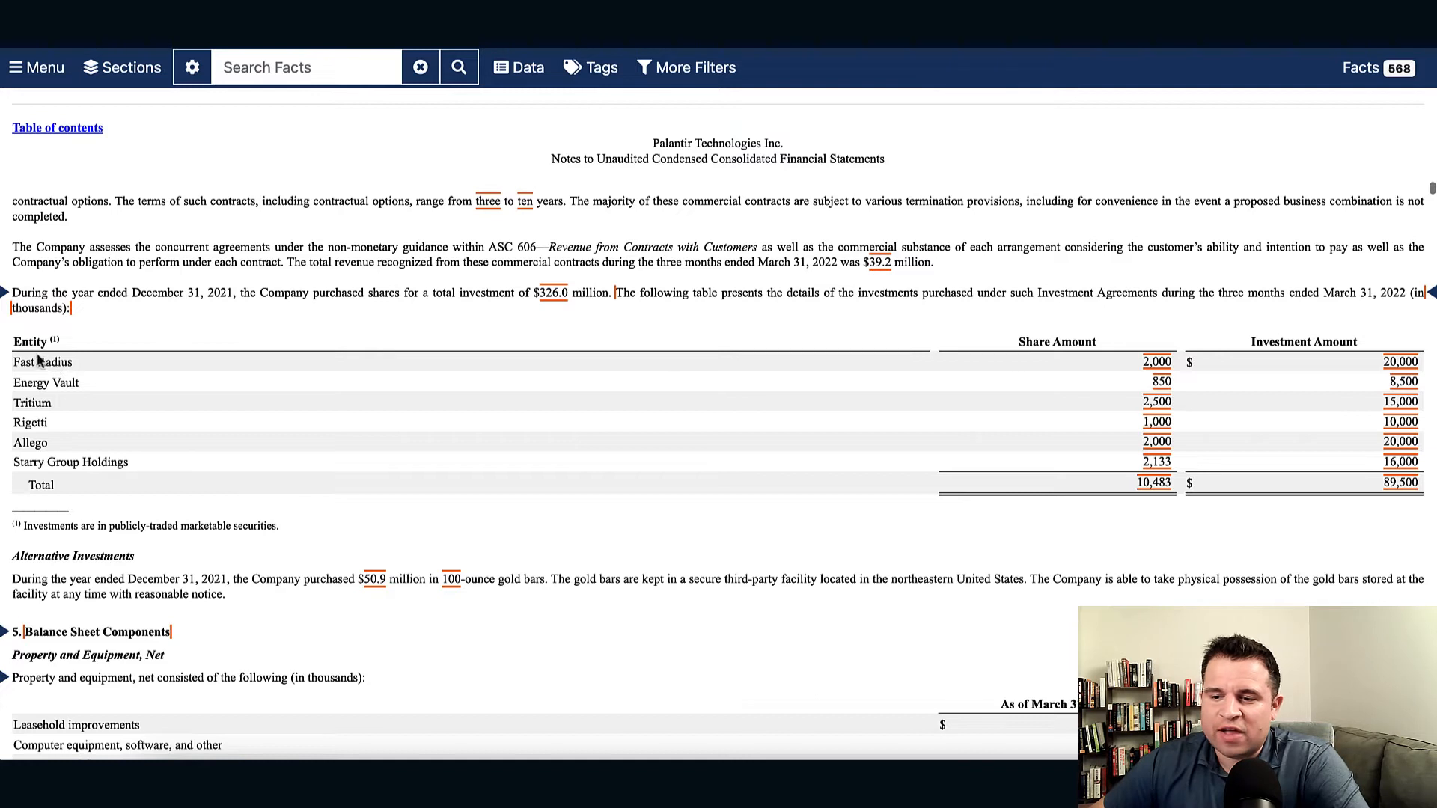
mouse_move(32, 422)
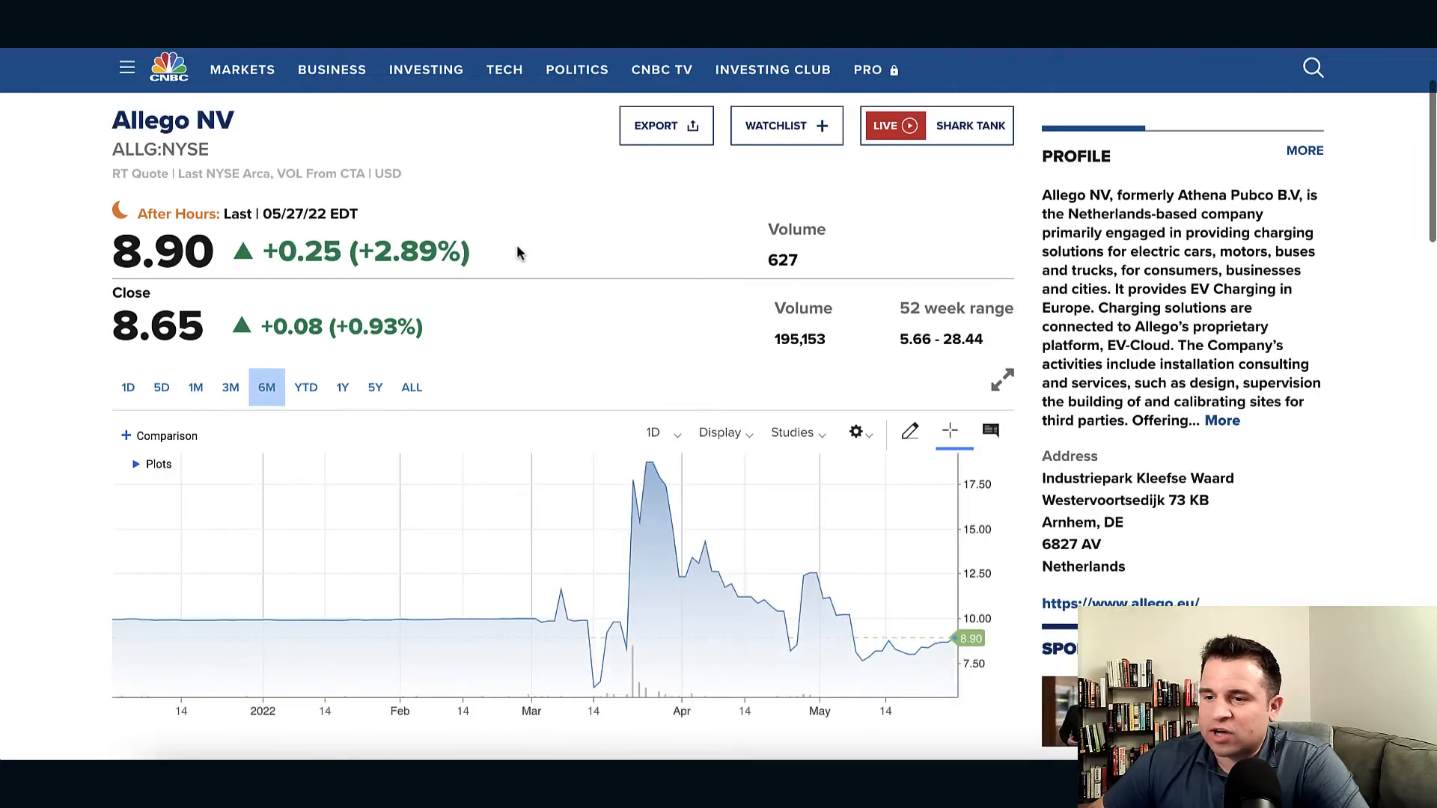
mouse_move(441, 619)
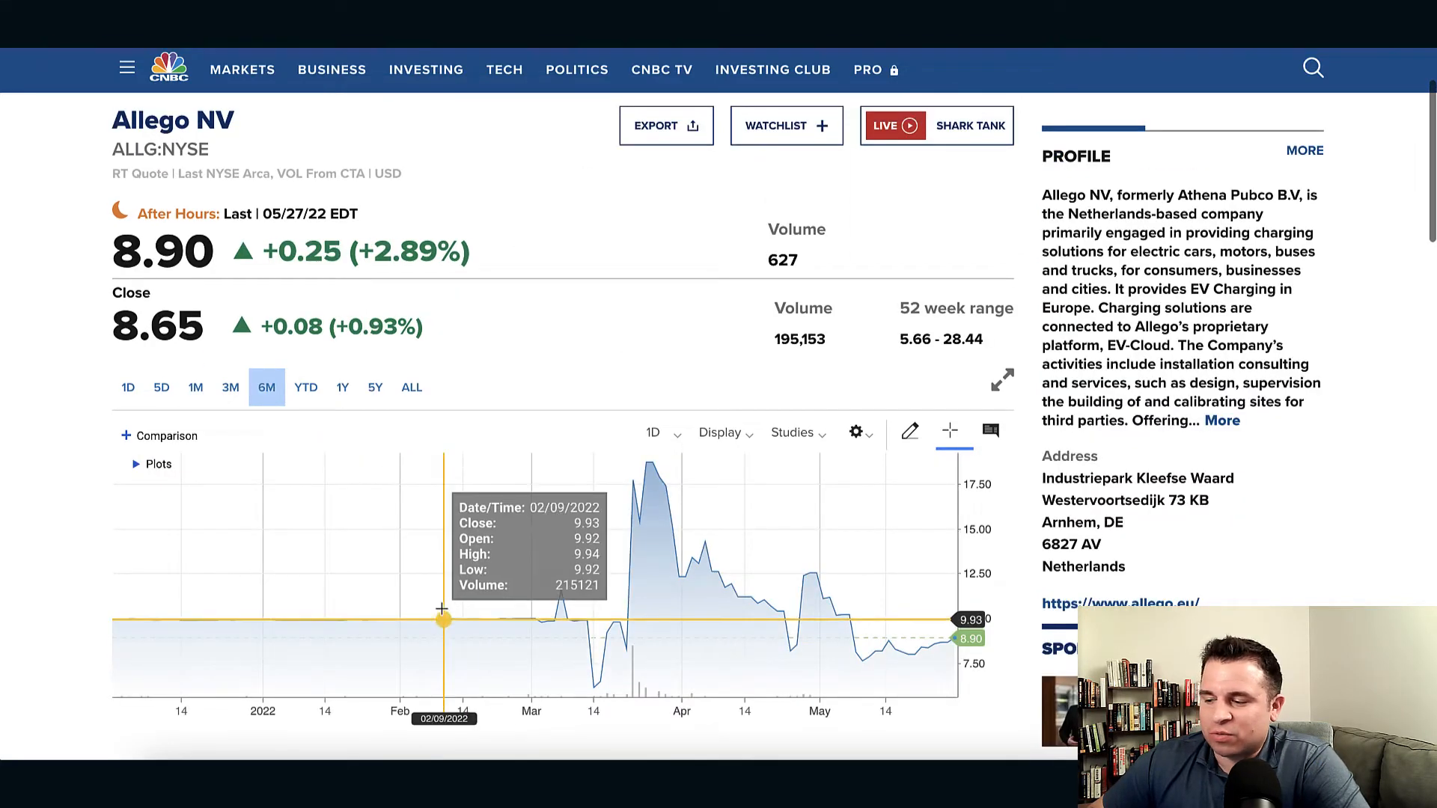
mouse_move(541, 623)
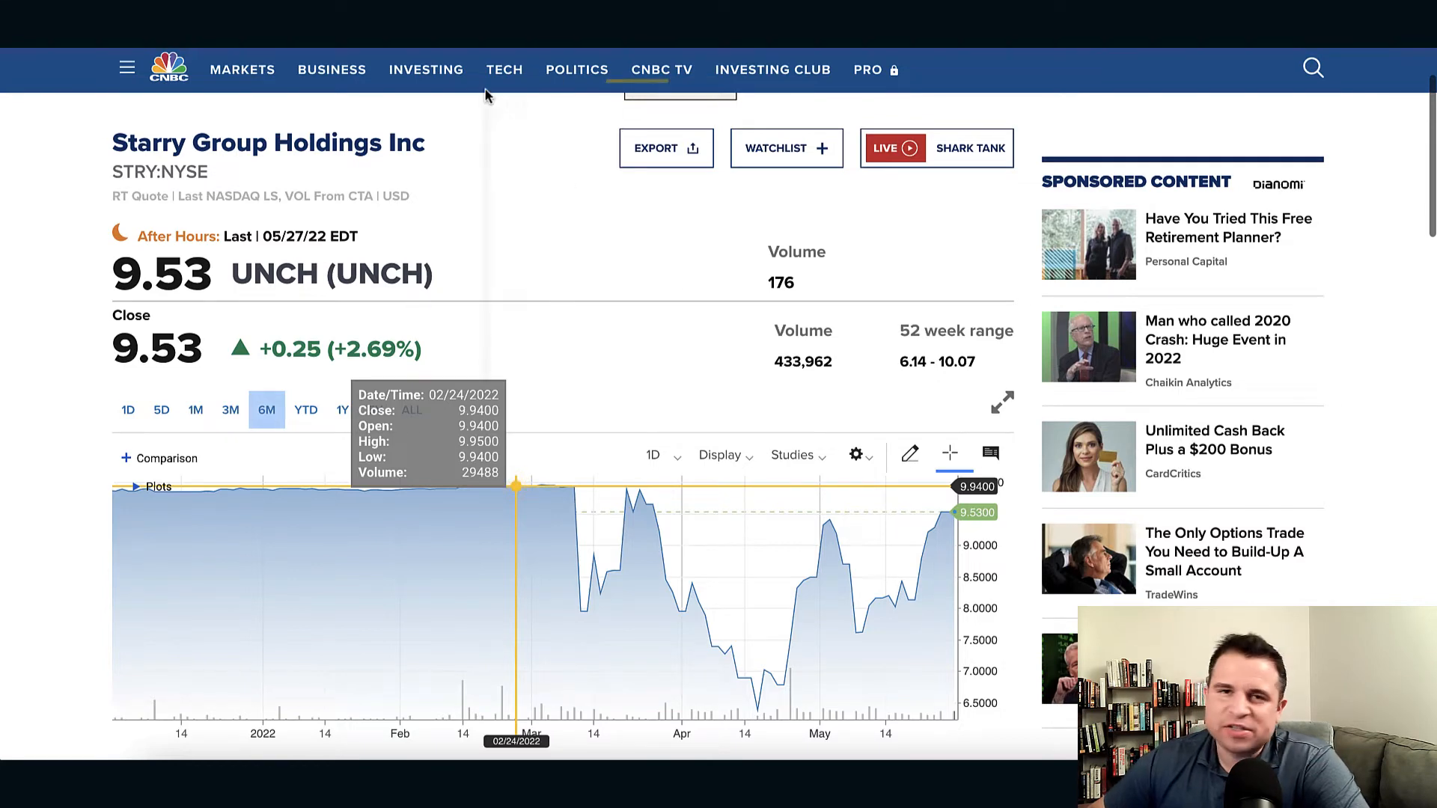
View the Starry Group Holdings (STRY) quote page on CNBC.
click(504, 68)
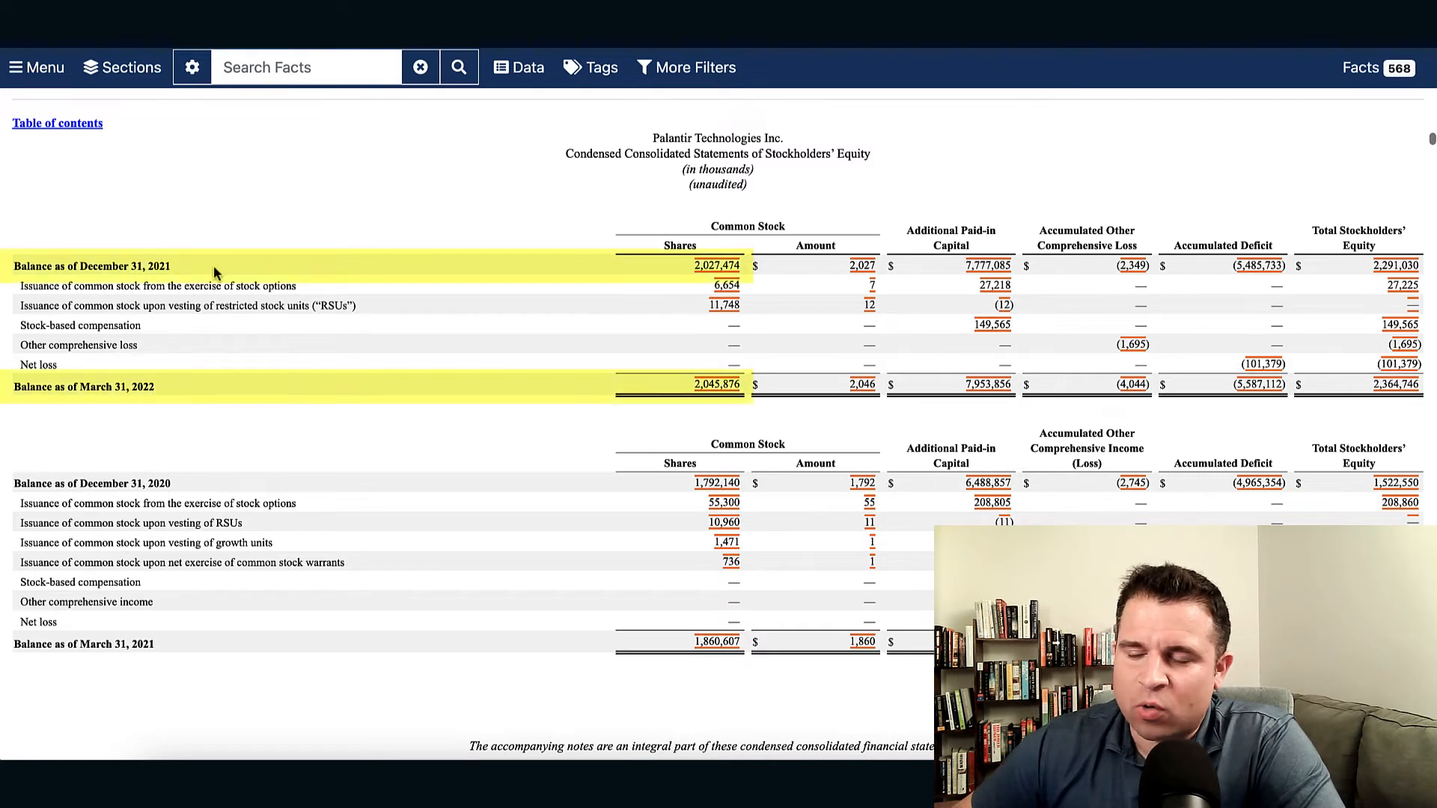
mouse_move(683, 408)
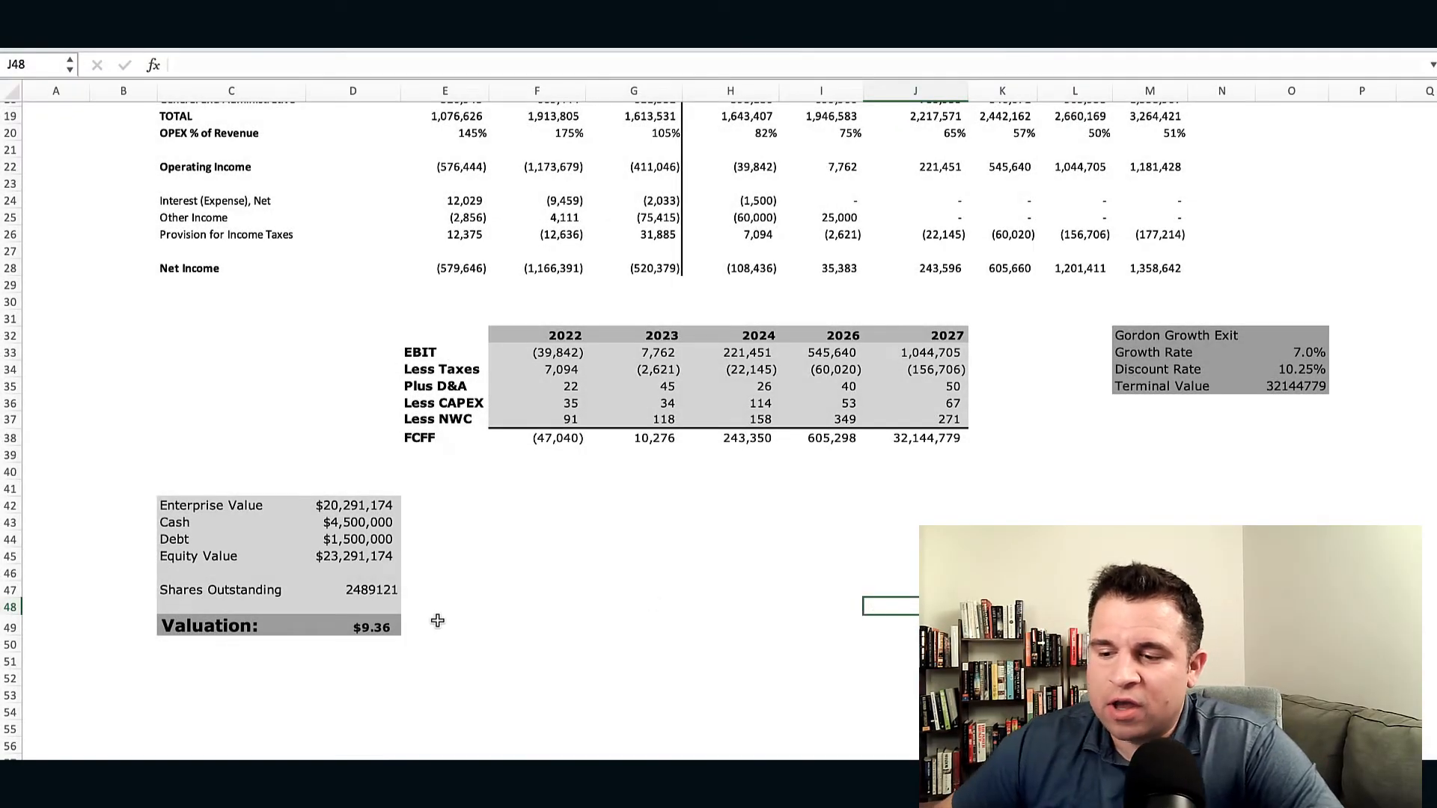
mouse_move(520, 524)
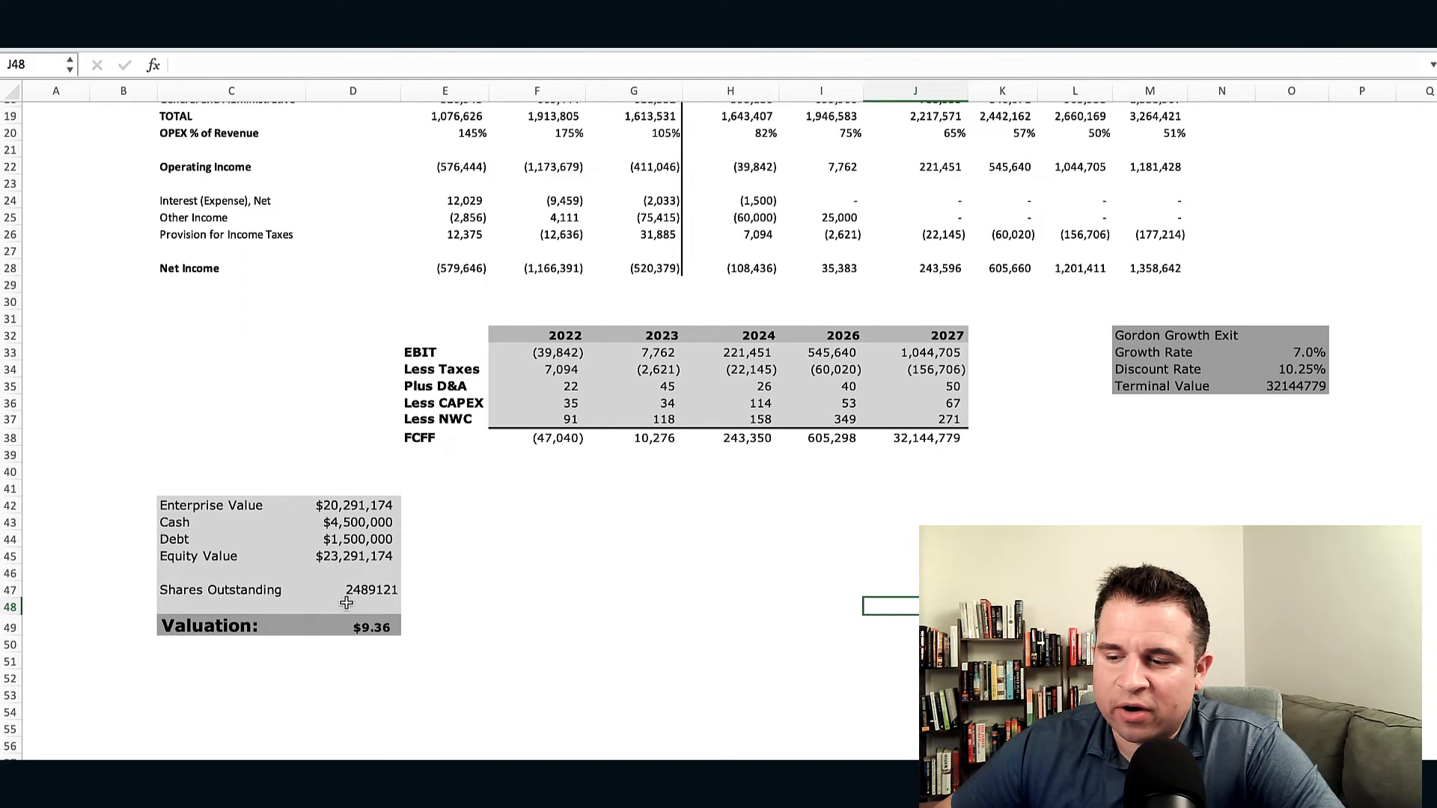
mouse_move(471, 612)
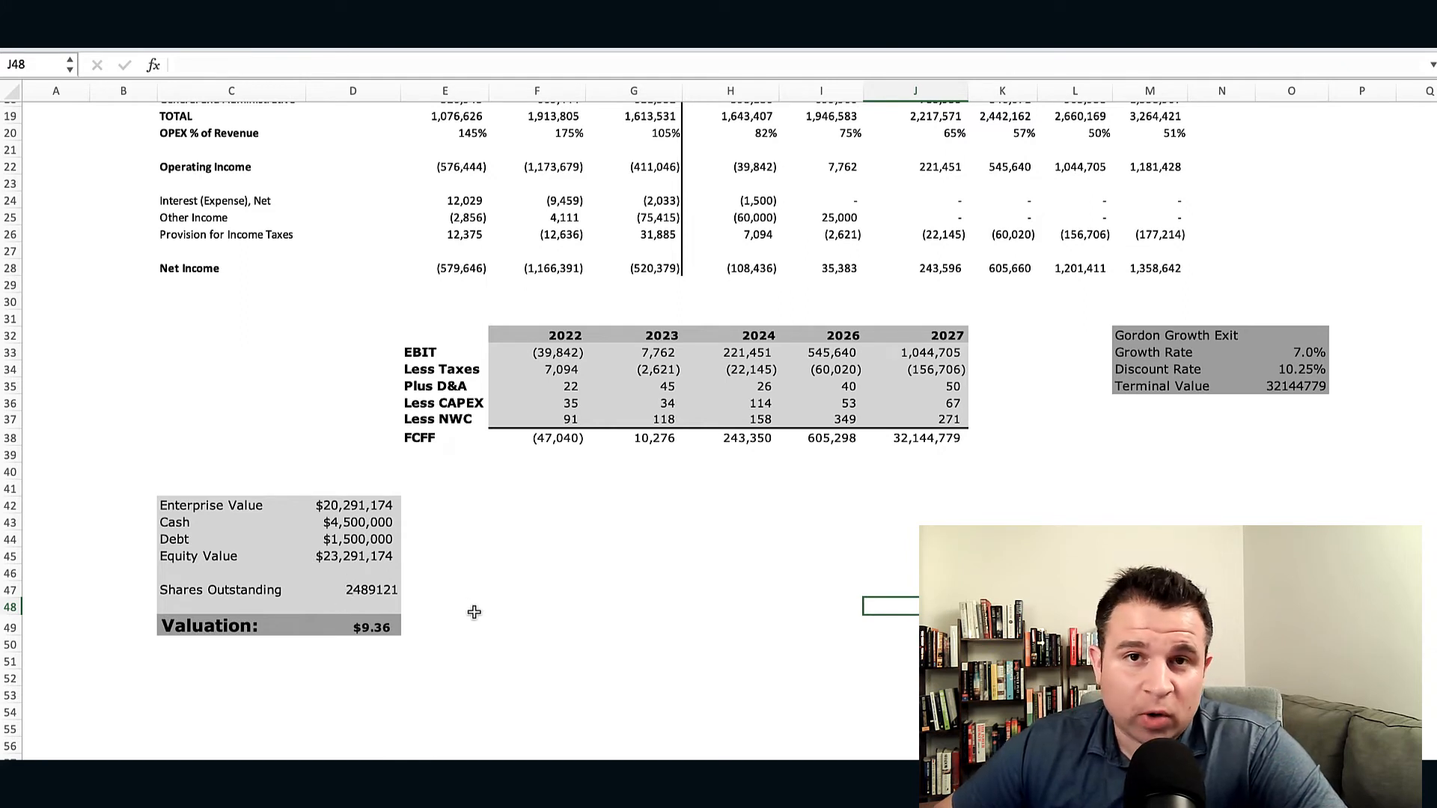
mouse_move(458, 636)
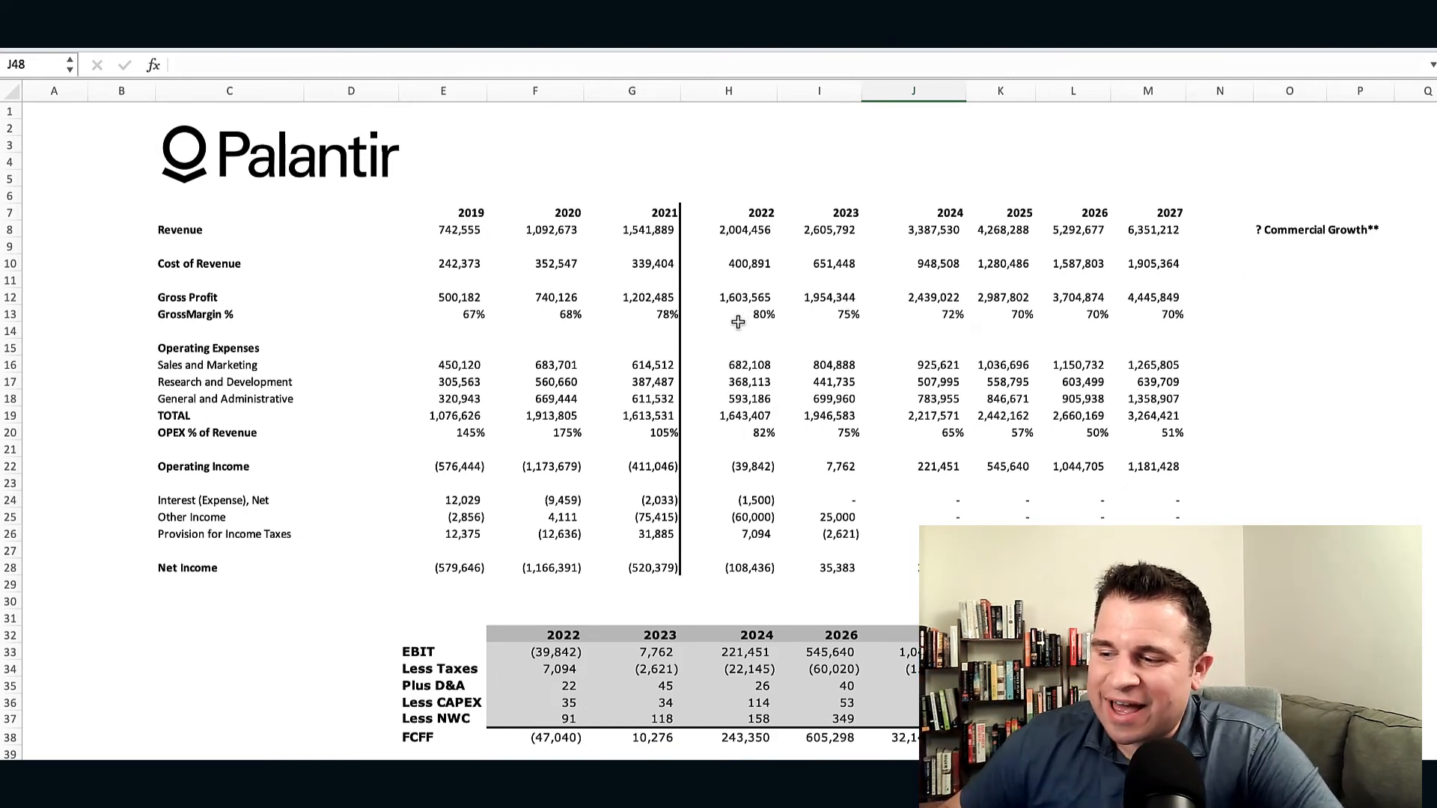
mouse_move(759, 316)
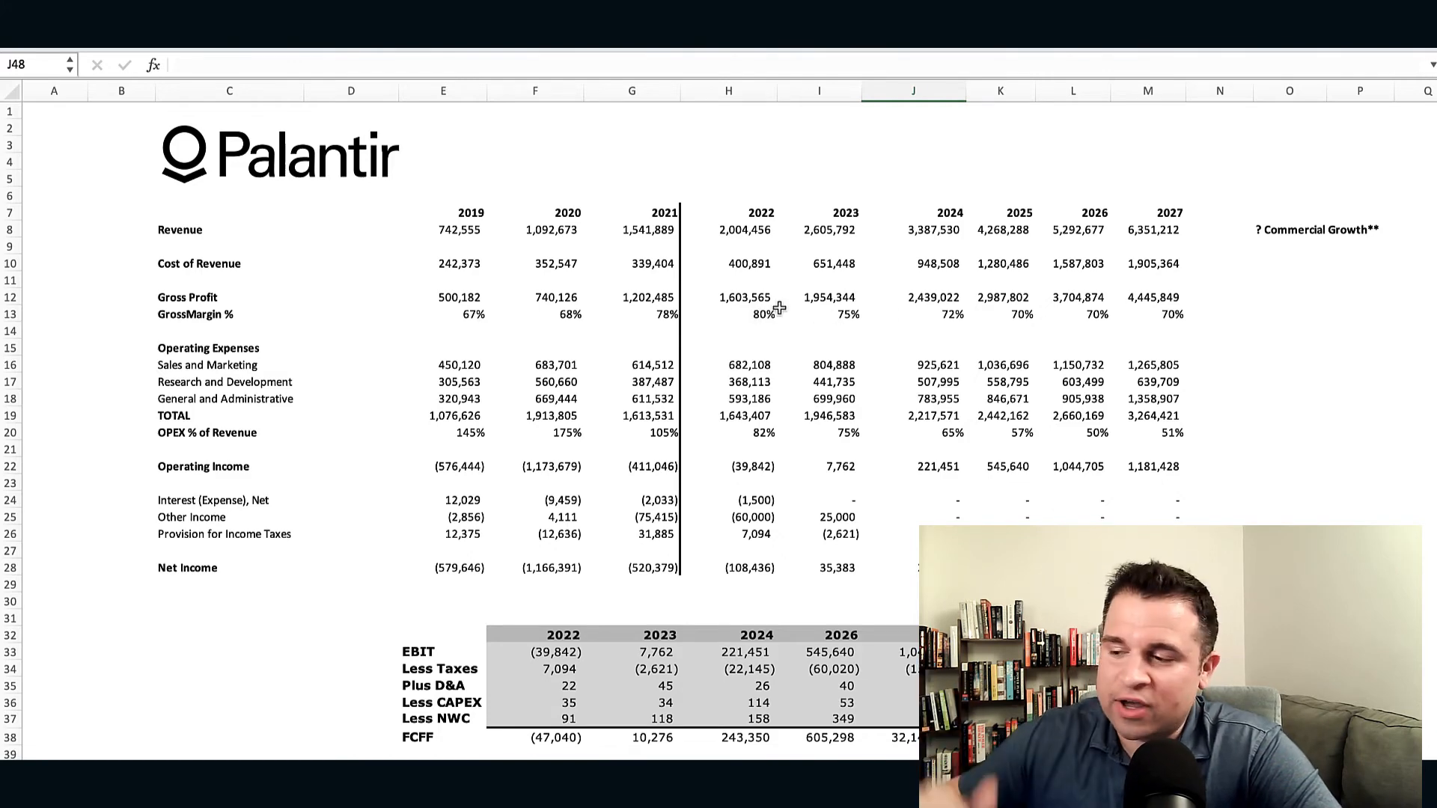
scroll(down, 3)
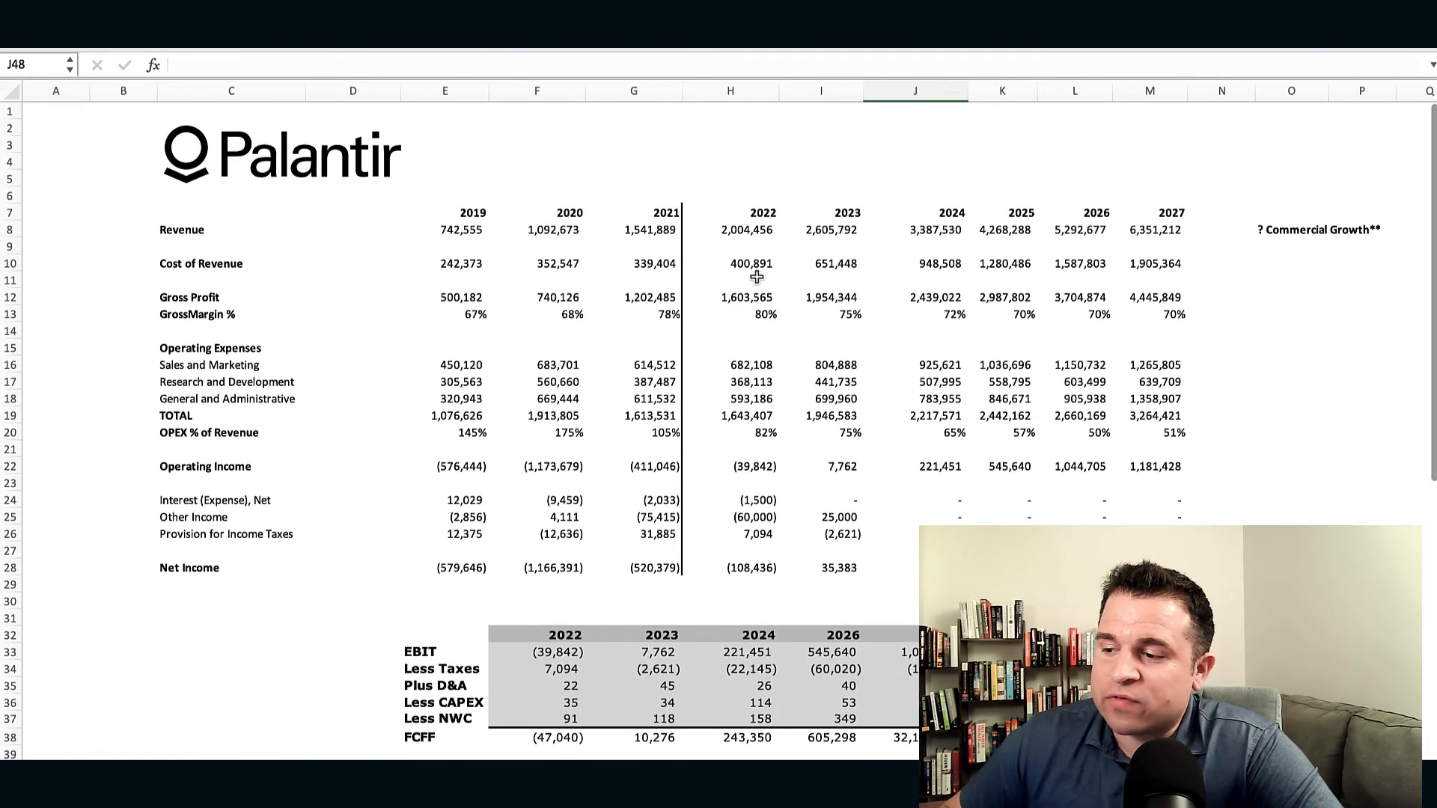
mouse_move(1261, 264)
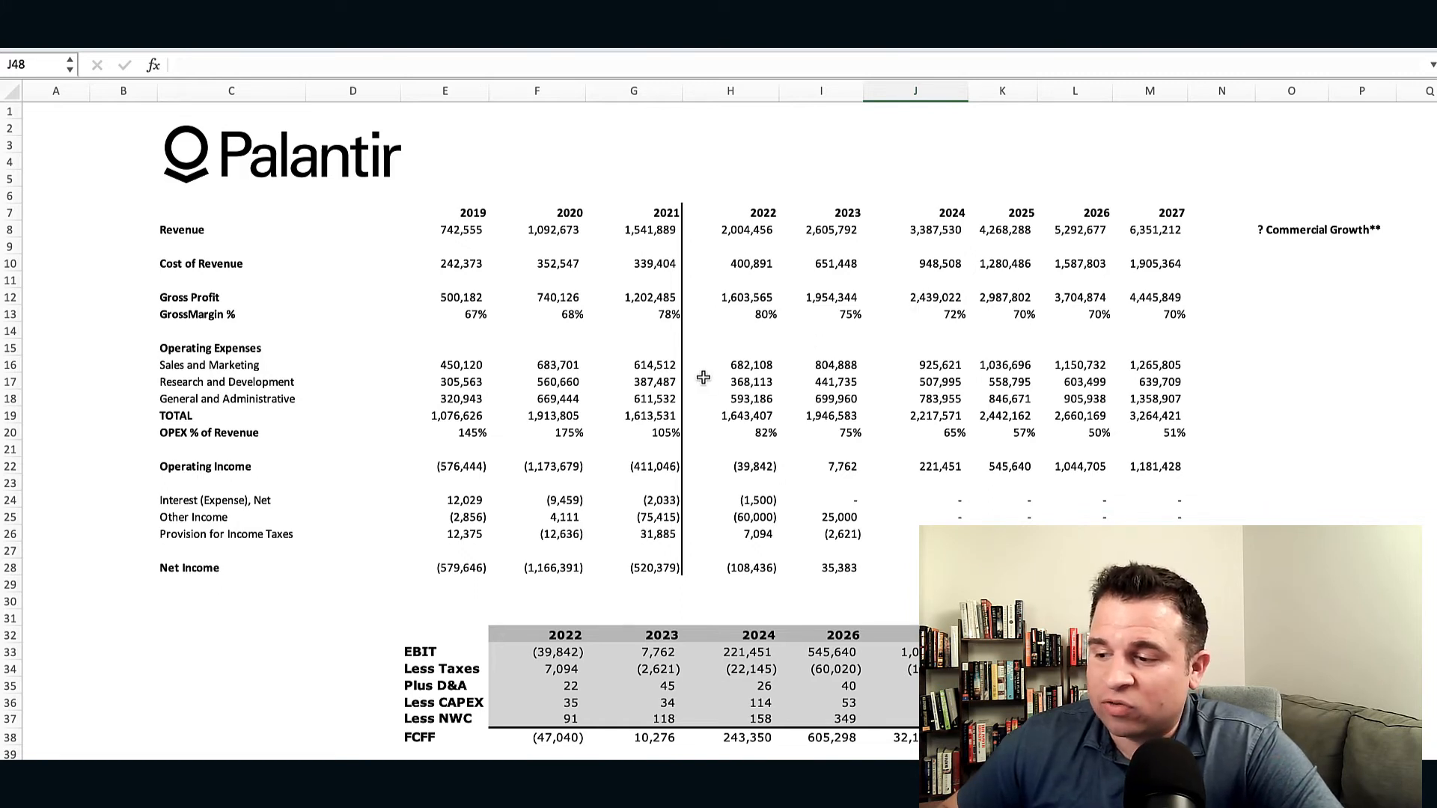
mouse_move(868, 409)
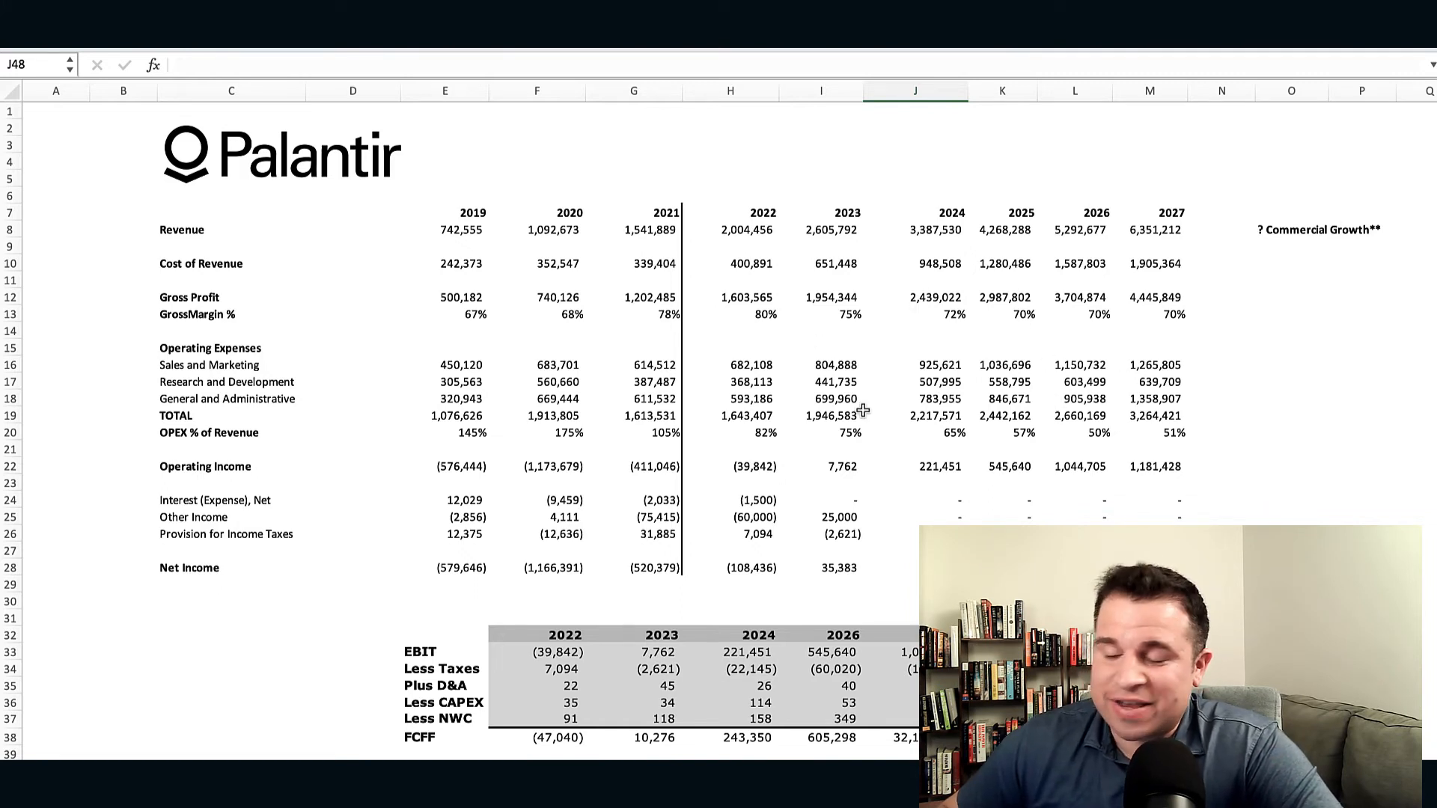
scroll(down, 3)
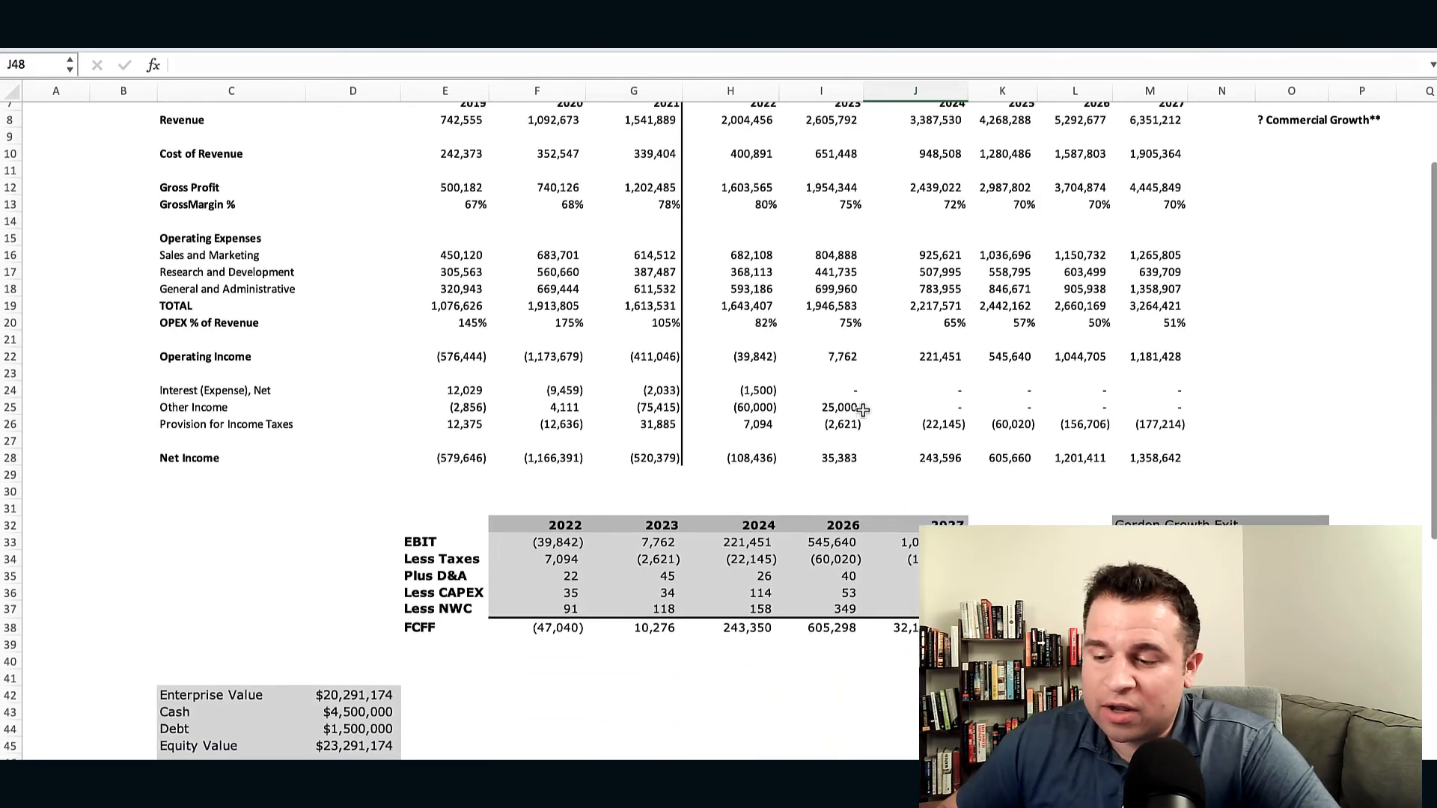
scroll(down, 3)
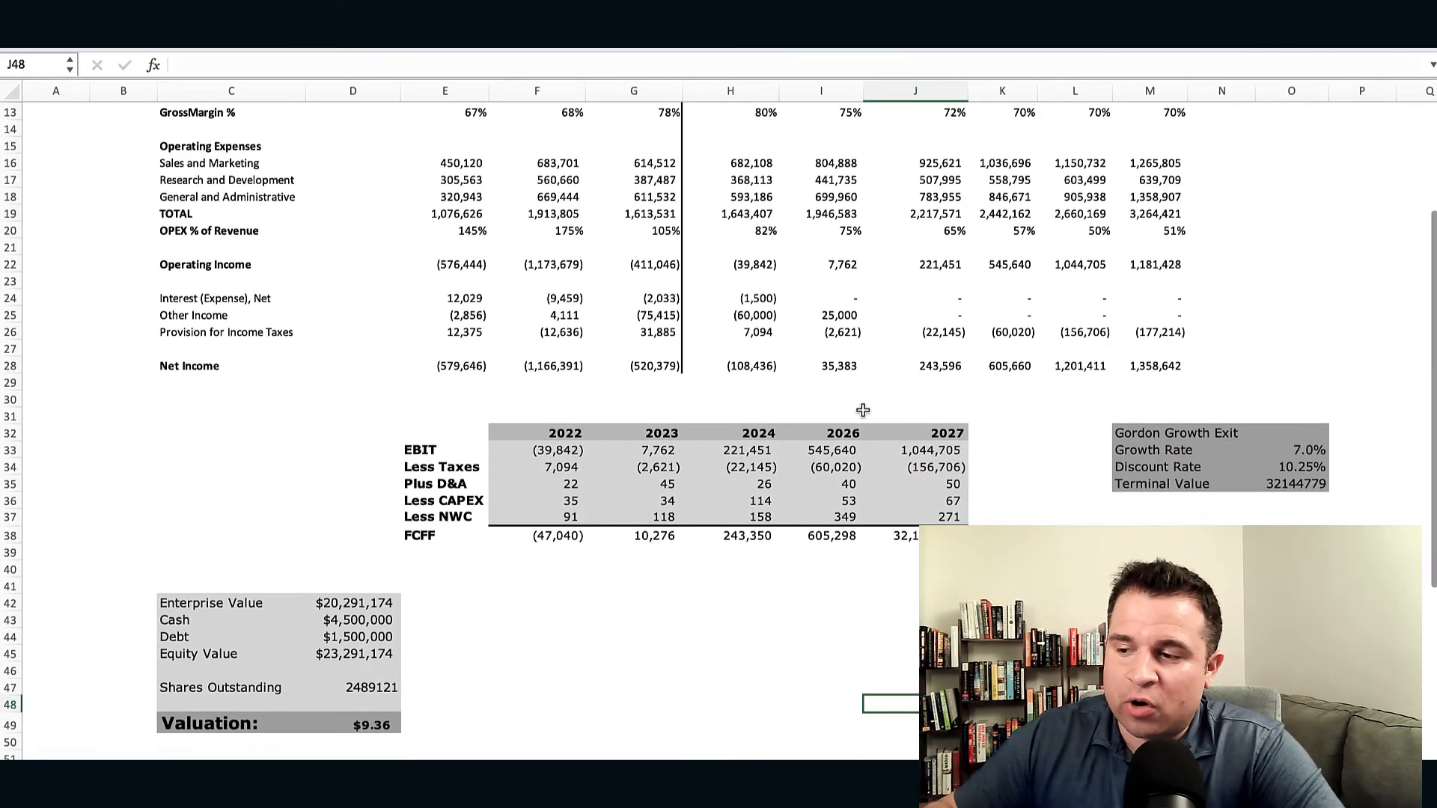
scroll(down, 3)
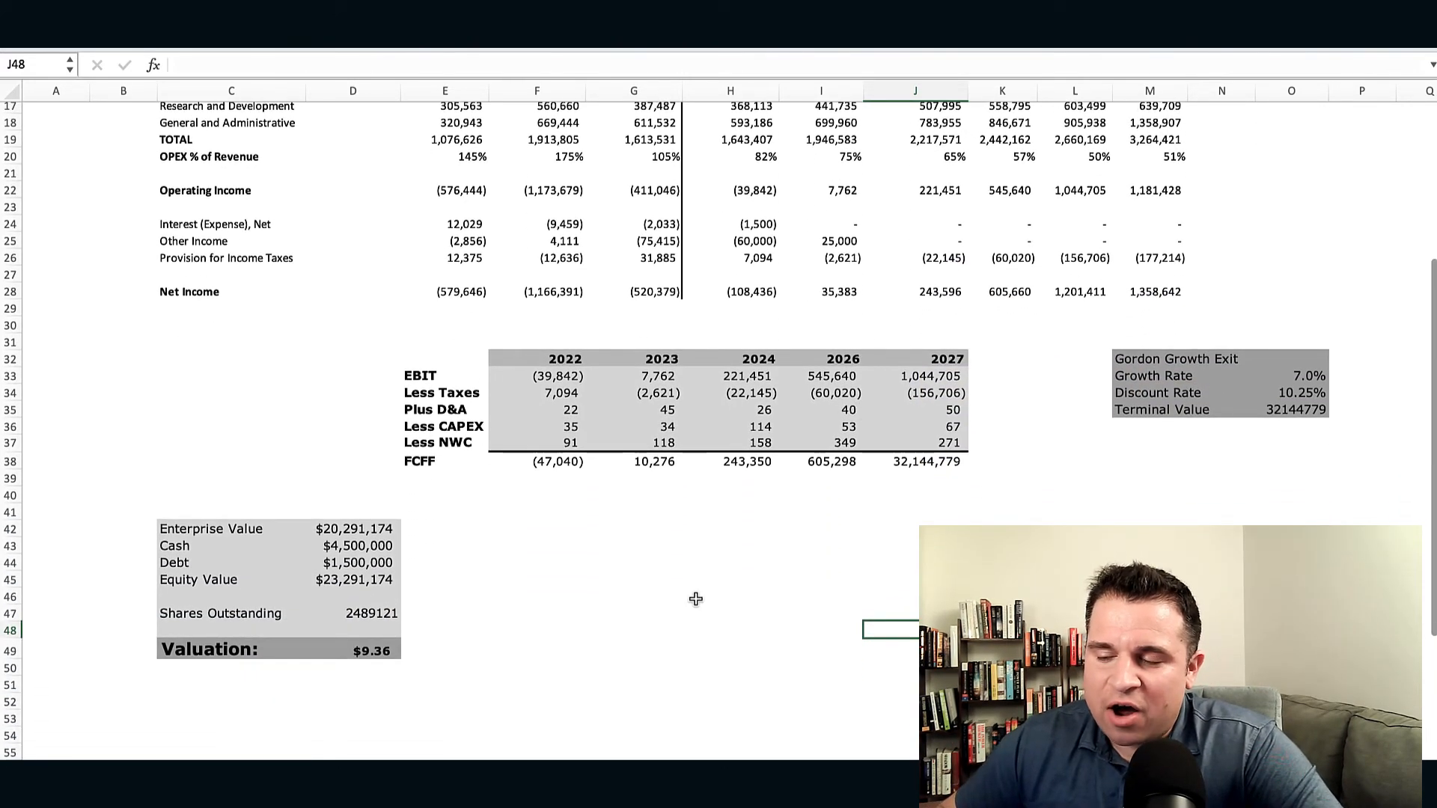